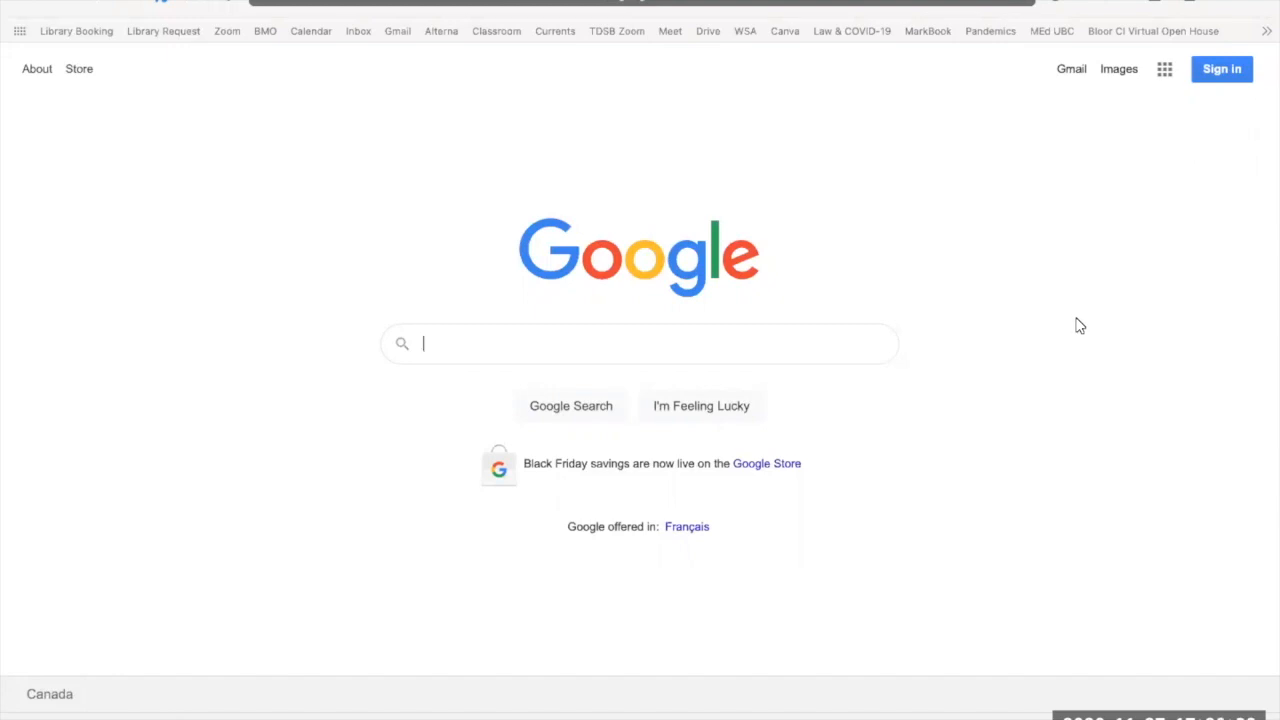
{"action": "mouse_move", "coordinate": [872, 105]}
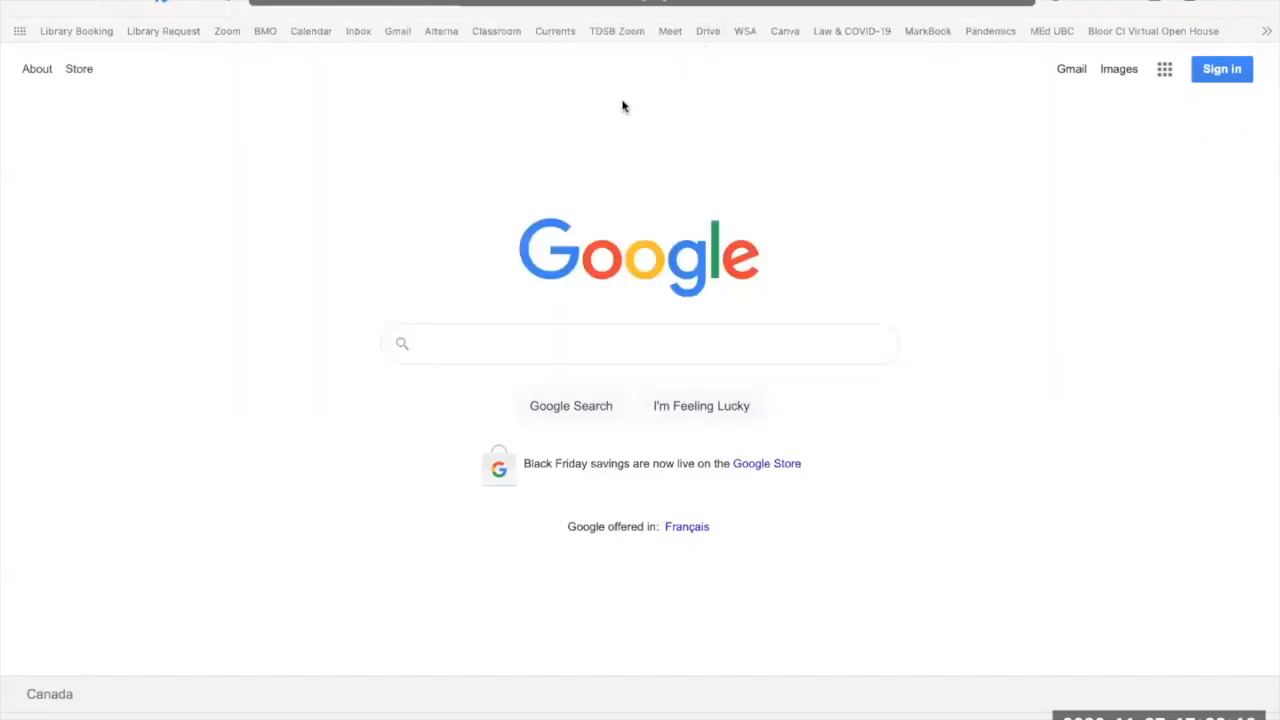
Open the Google for Education Classroom page and show its Sign in product list
{"action": "left_click", "coordinate": [496, 31]}
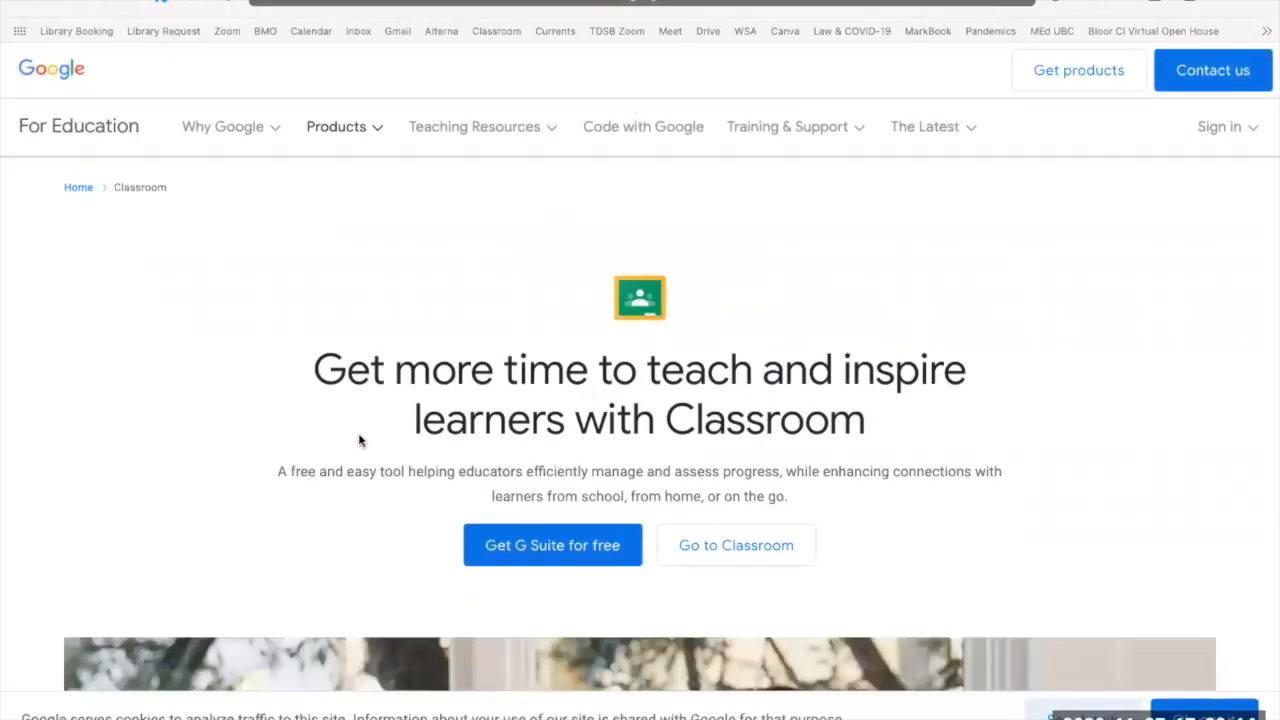
{"action": "mouse_move", "coordinate": [950, 458]}
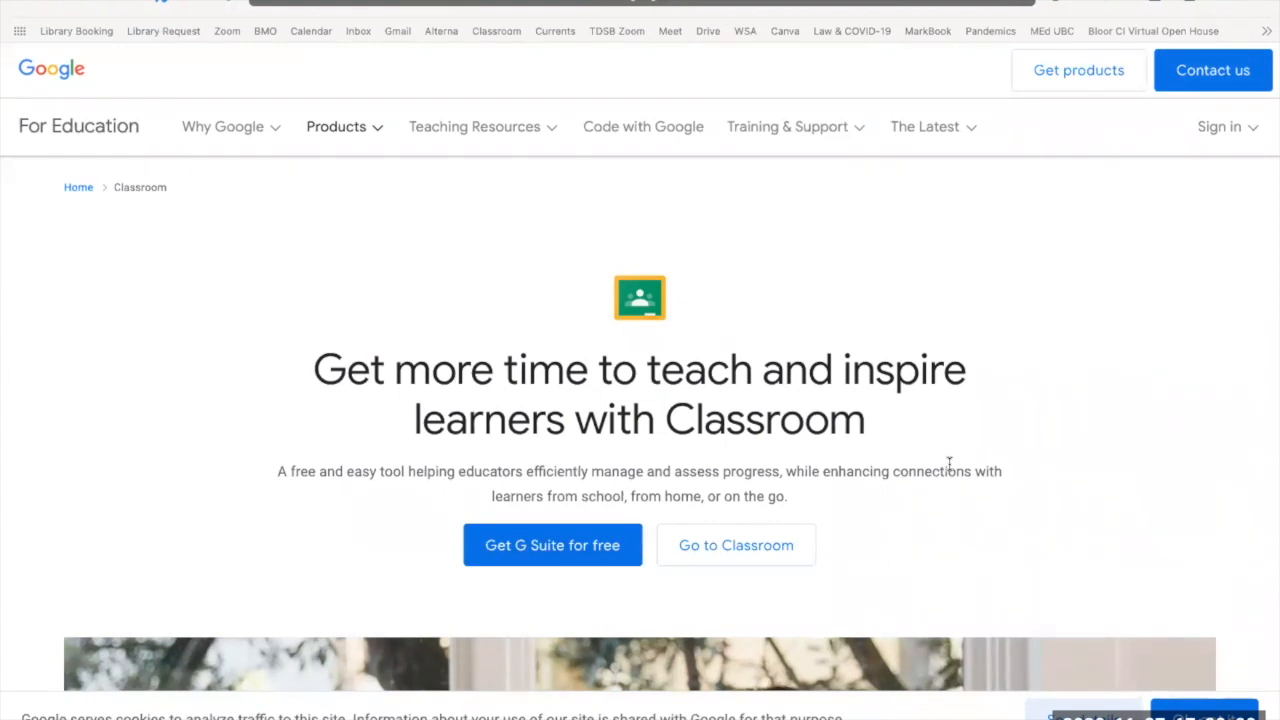
{"action": "mouse_move", "coordinate": [988, 258]}
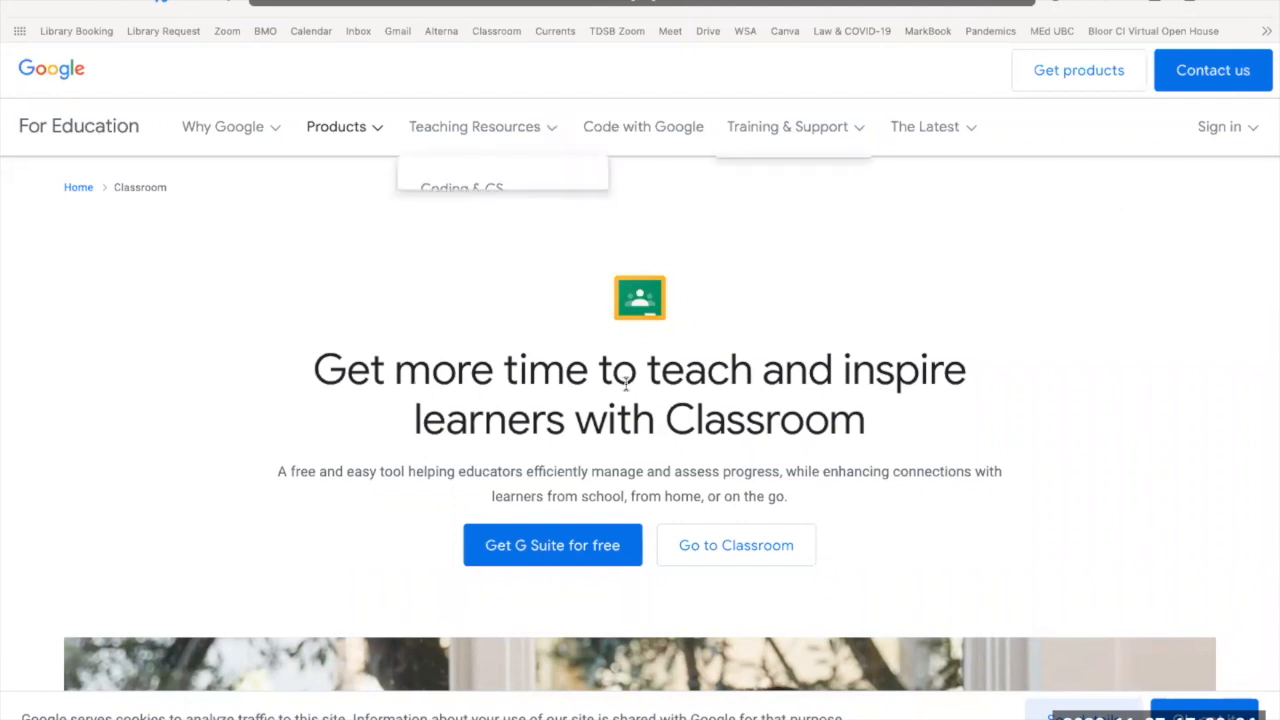
{"action": "left_click", "coordinate": [1208, 127]}
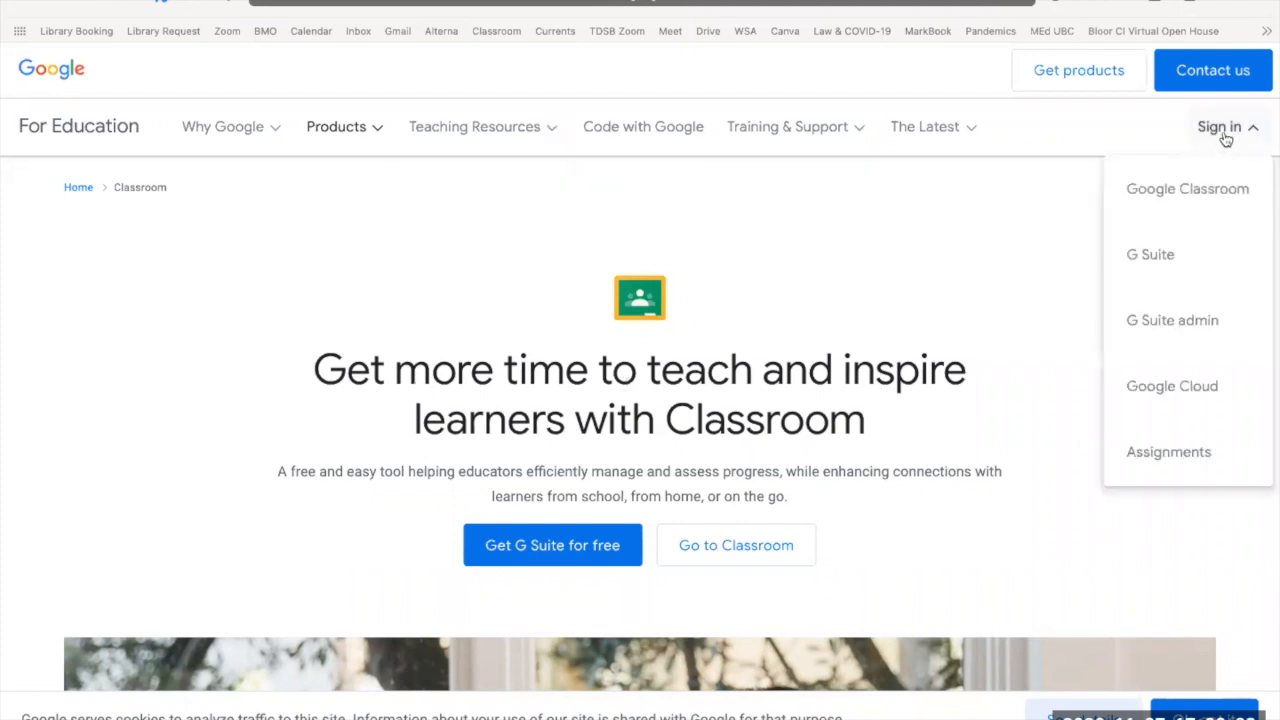
{"action": "mouse_move", "coordinate": [1223, 133]}
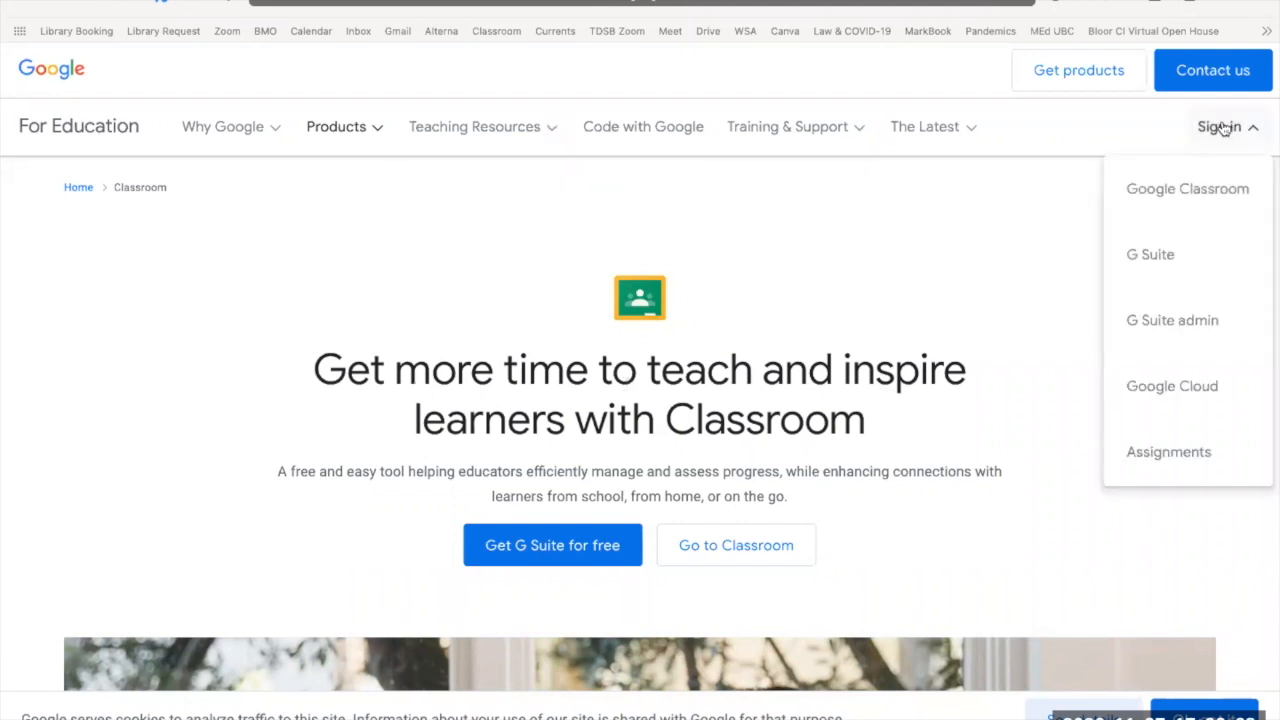
{"action": "mouse_move", "coordinate": [1183, 190]}
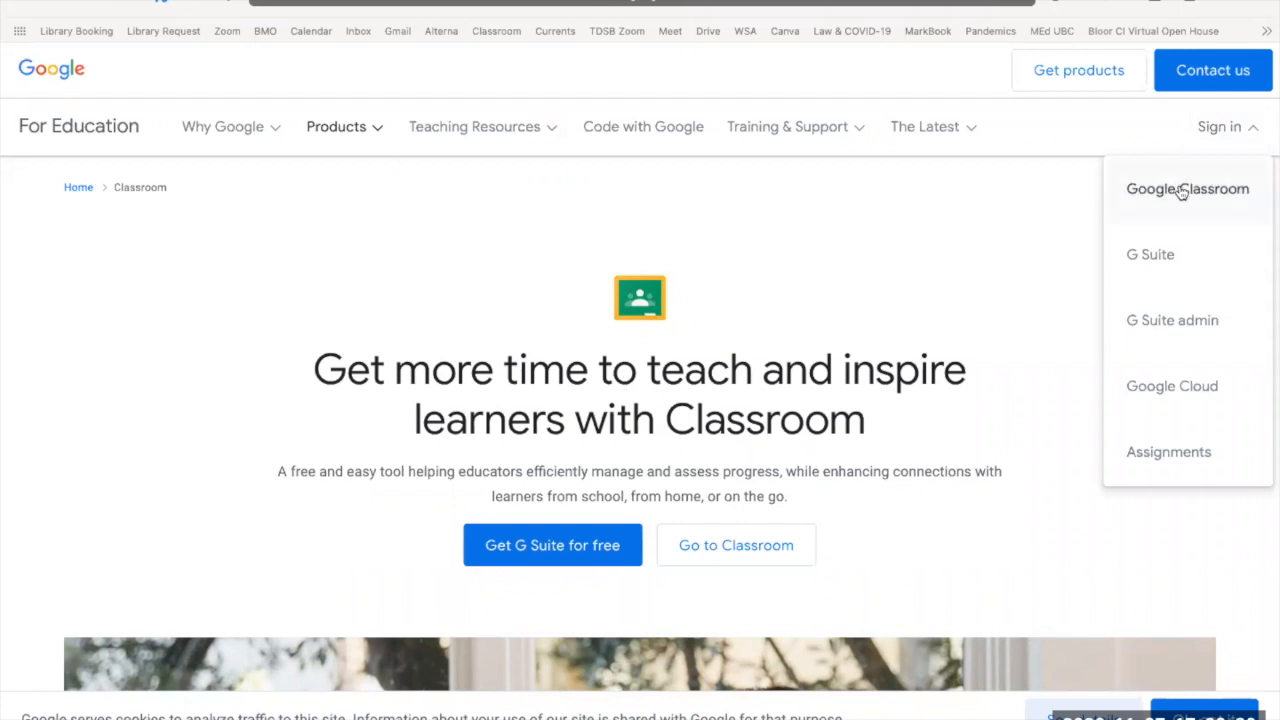
{"action": "left_click", "coordinate": [1187, 189]}
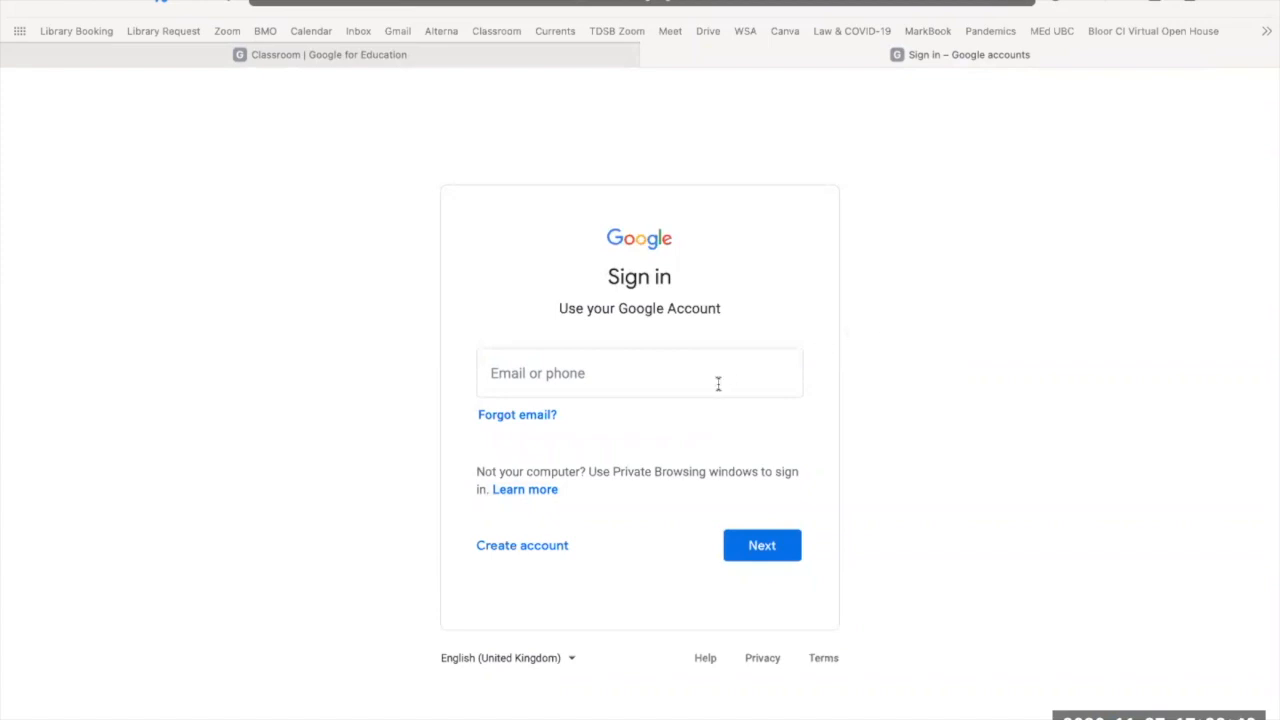
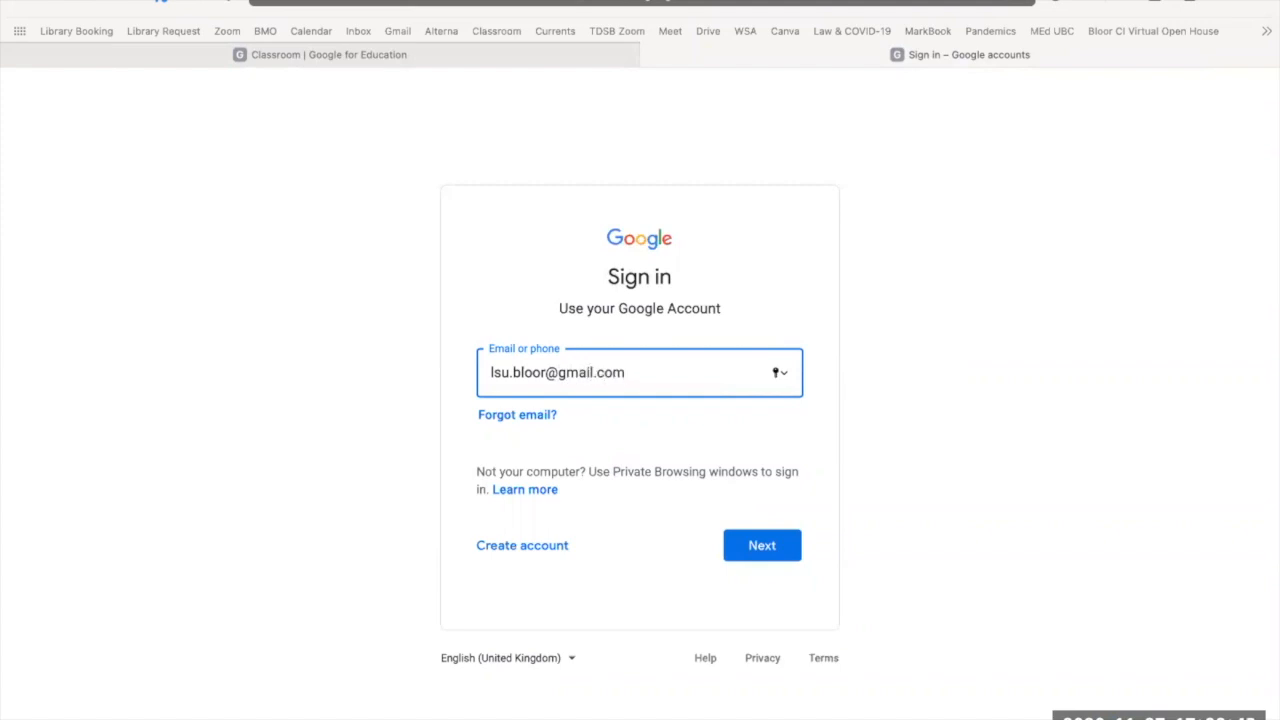
{"action": "mouse_move", "coordinate": [820, 368]}
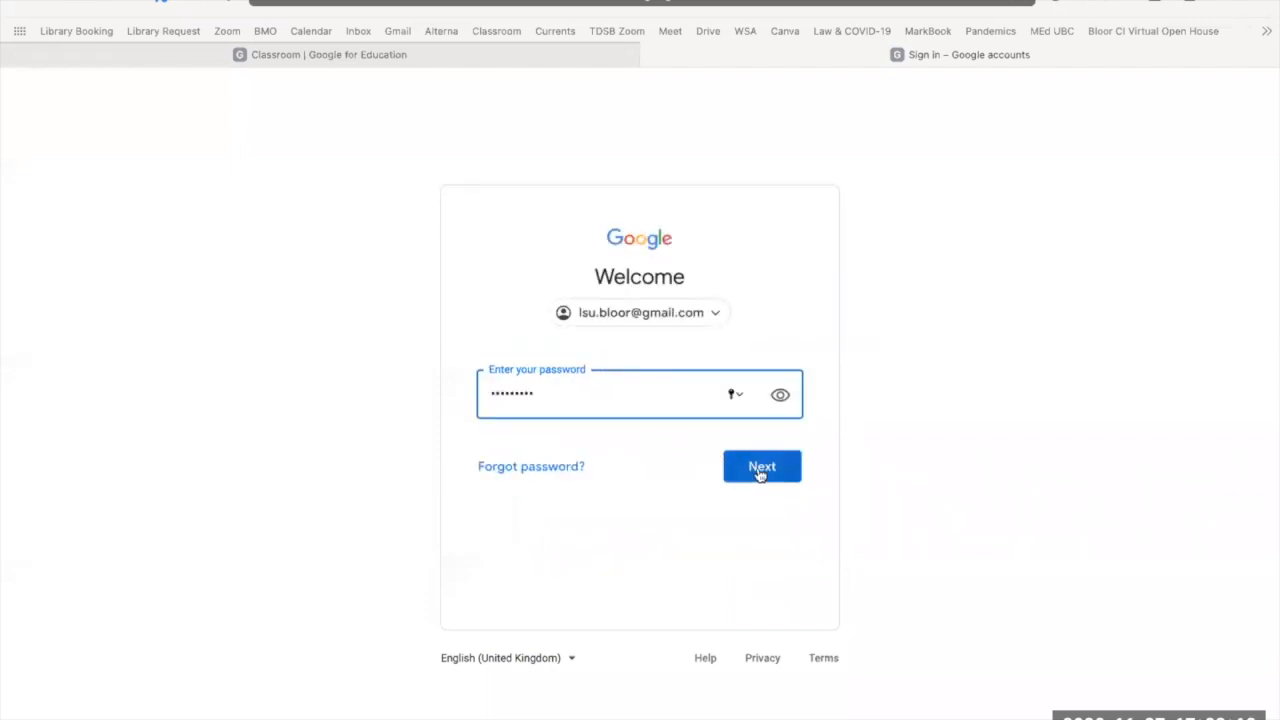
{"action": "left_click", "coordinate": [761, 466]}
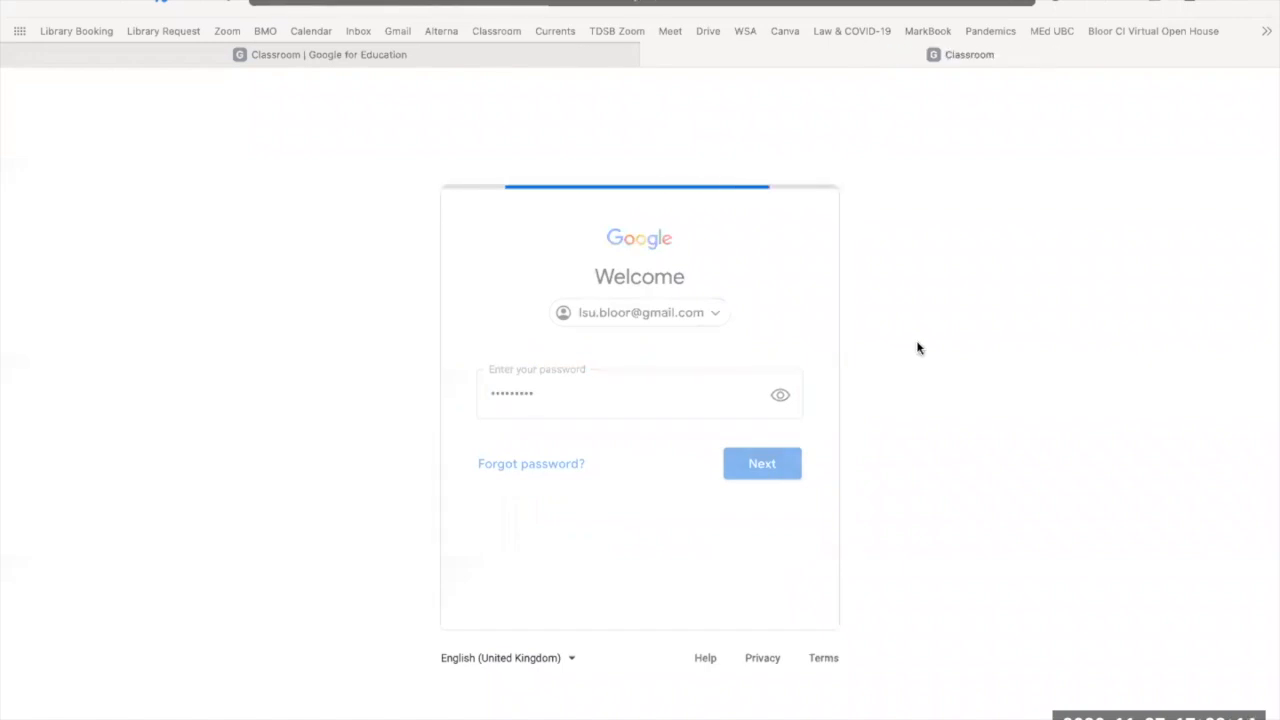
Let Google Classroom's empty home page load, prompting to create or join a class
{"action": "left_click", "coordinate": [761, 463]}
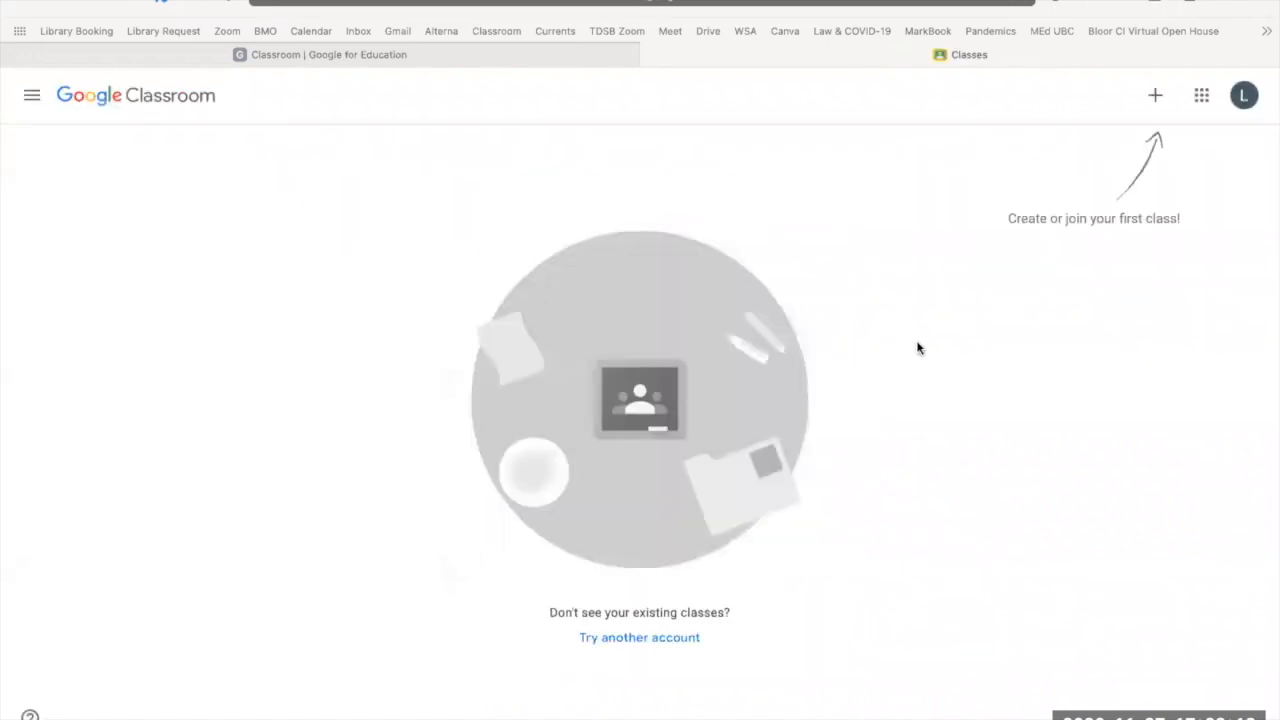
{"action": "mouse_move", "coordinate": [340, 294]}
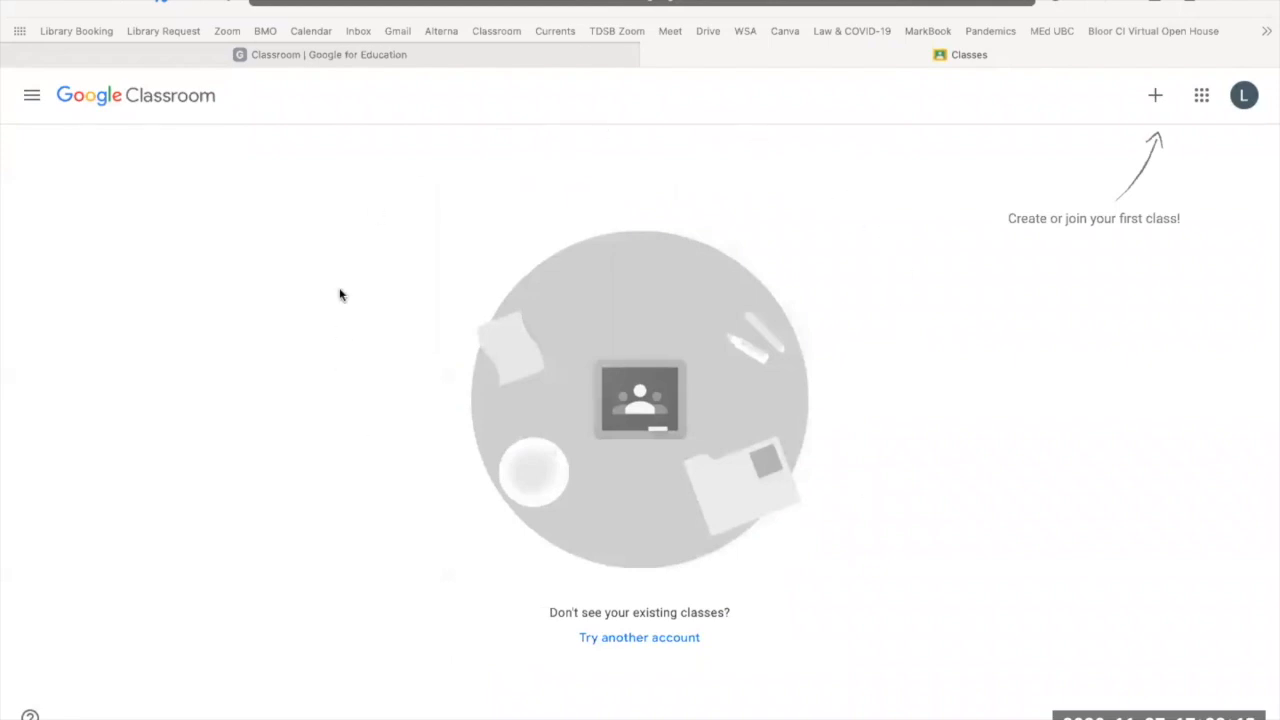
{"action": "mouse_move", "coordinate": [411, 321]}
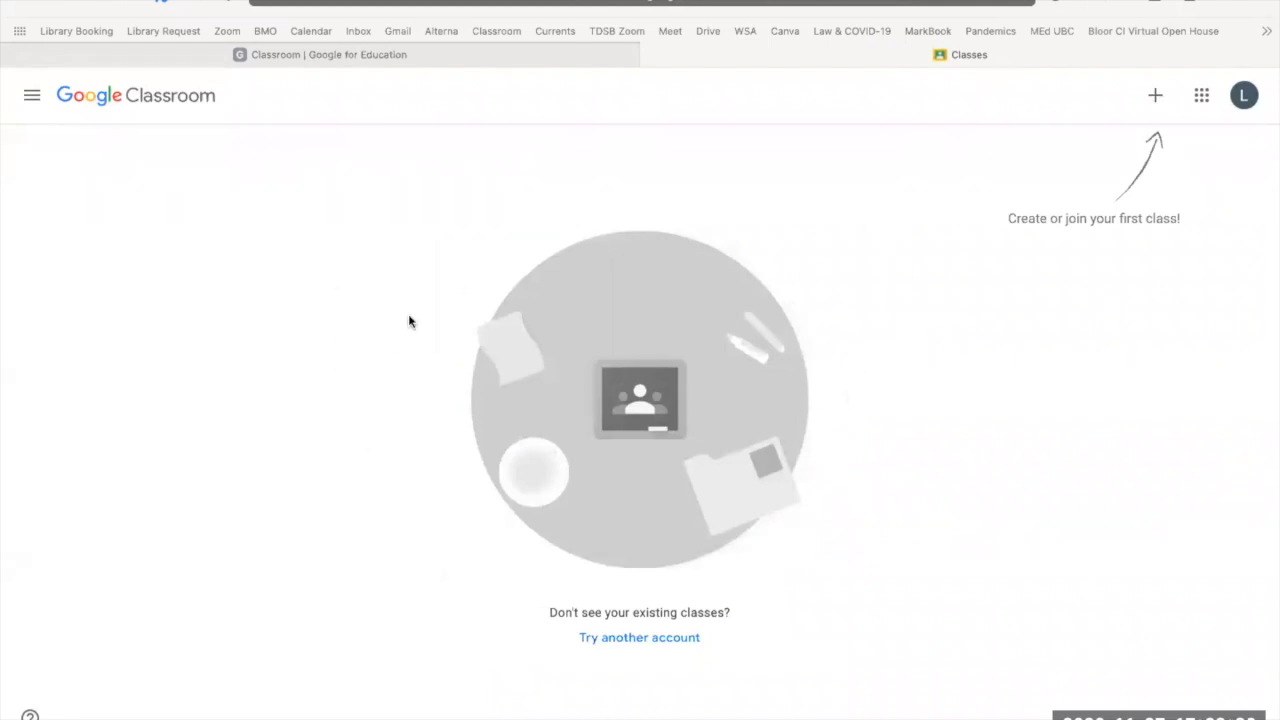
{"action": "mouse_move", "coordinate": [523, 577]}
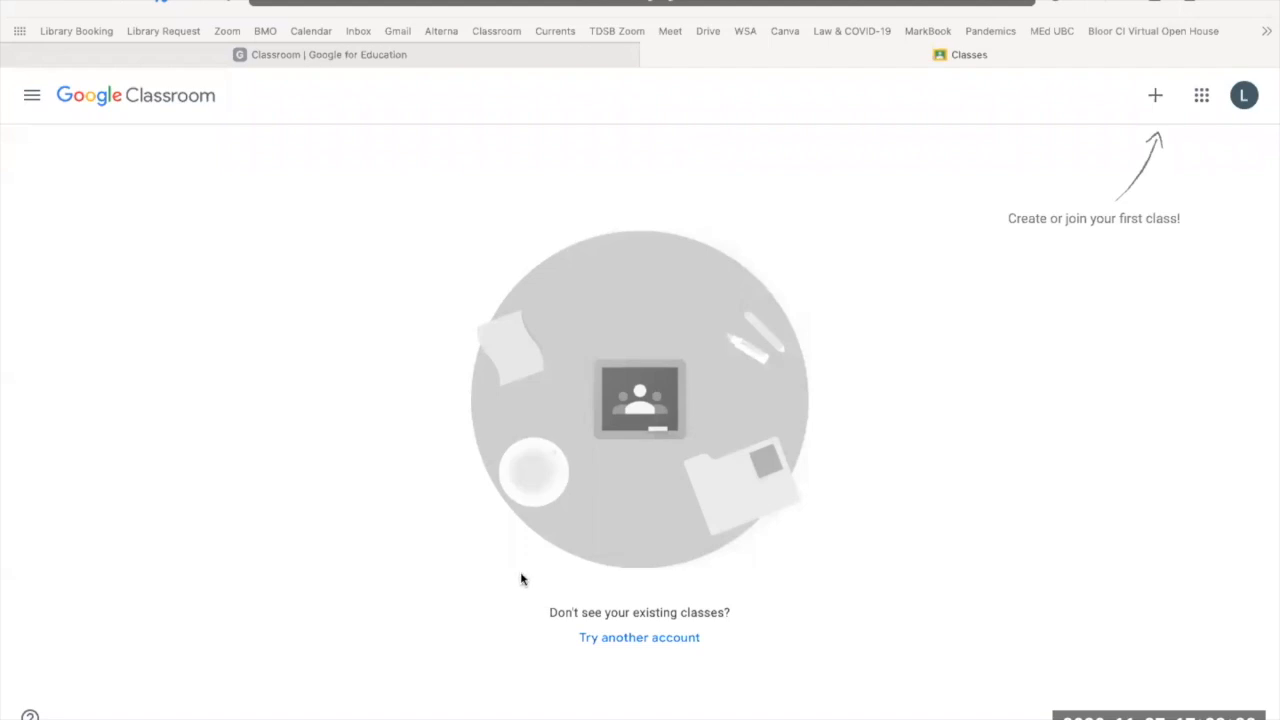
{"action": "mouse_move", "coordinate": [827, 530]}
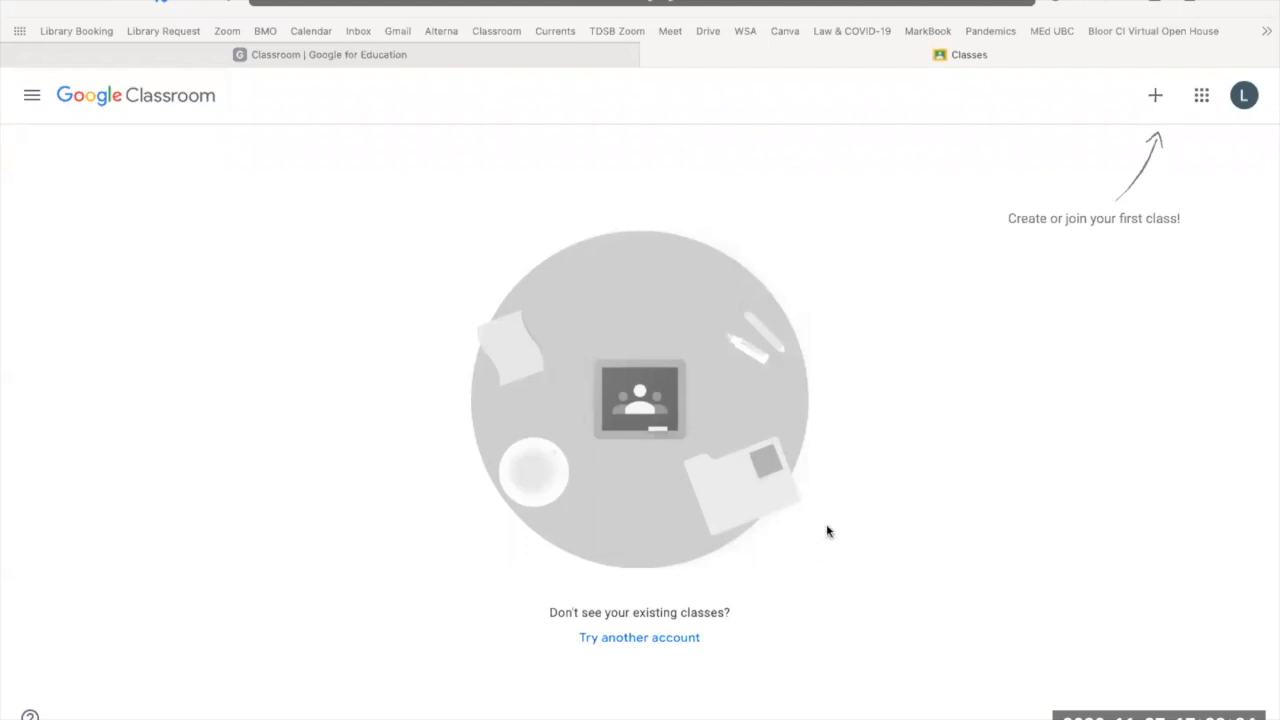
{"action": "mouse_move", "coordinate": [424, 275]}
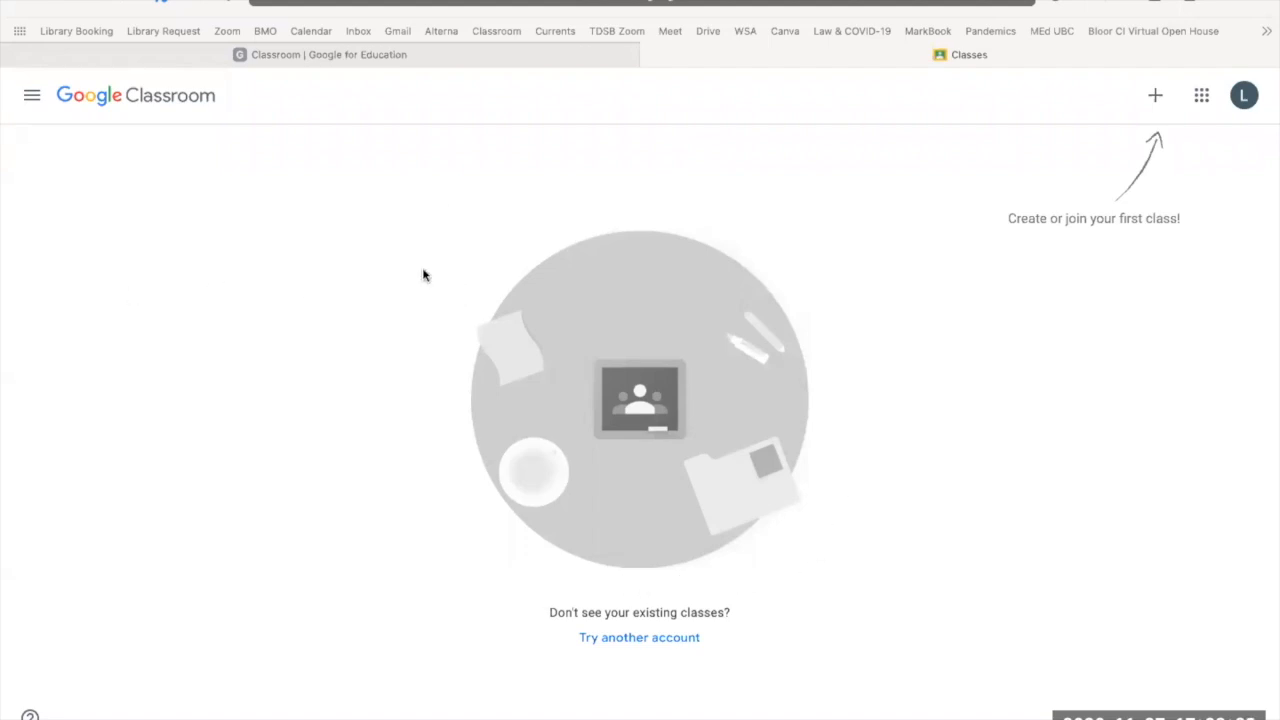
{"action": "mouse_move", "coordinate": [874, 555]}
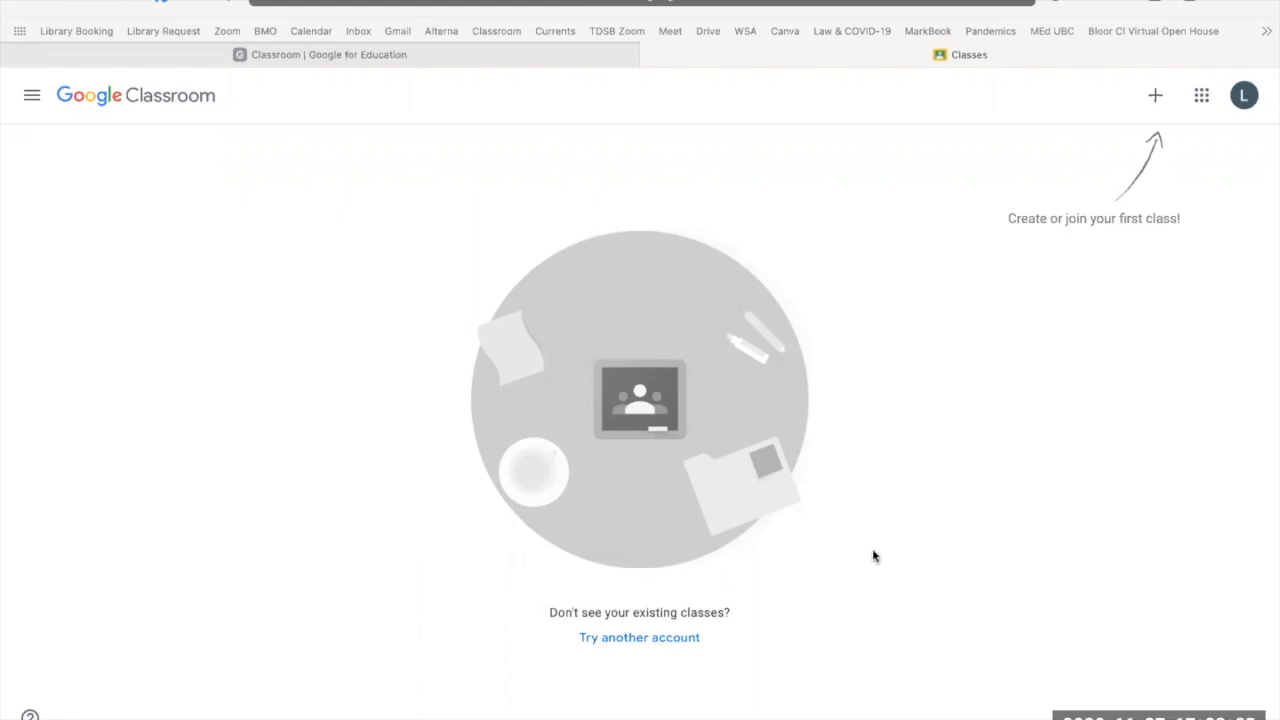
{"action": "mouse_move", "coordinate": [887, 553]}
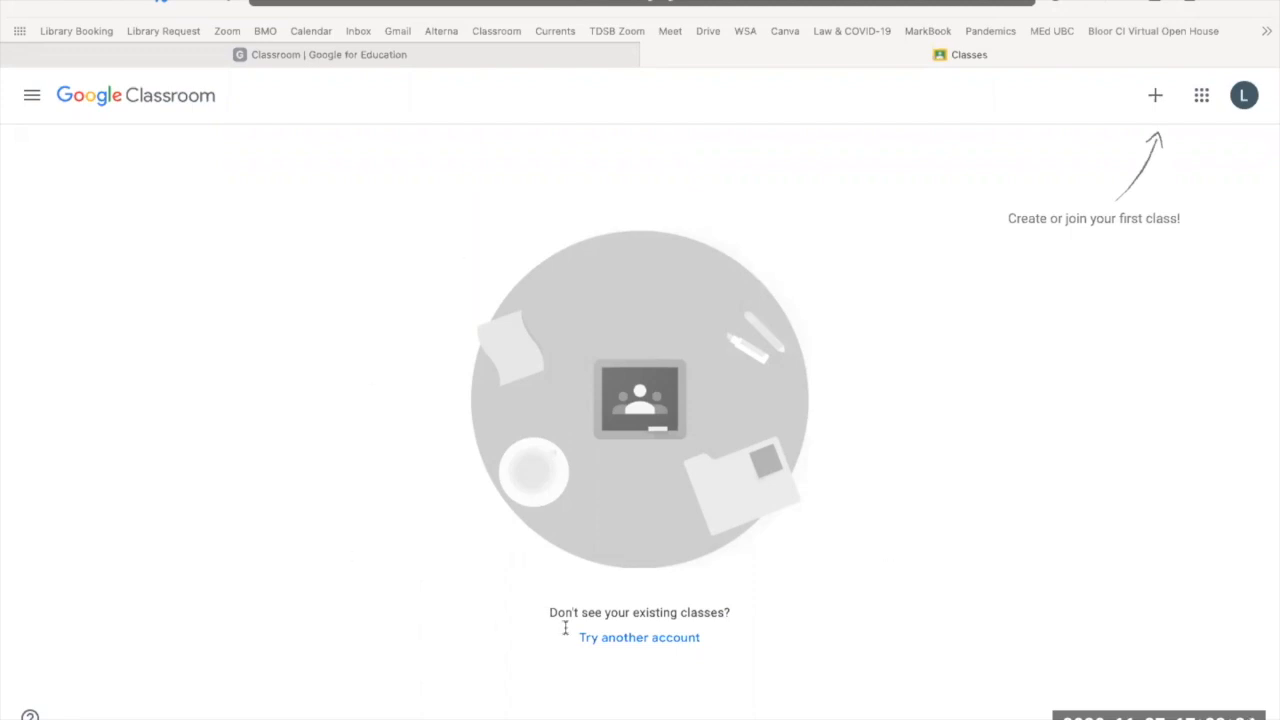
{"action": "mouse_move", "coordinate": [1052, 231]}
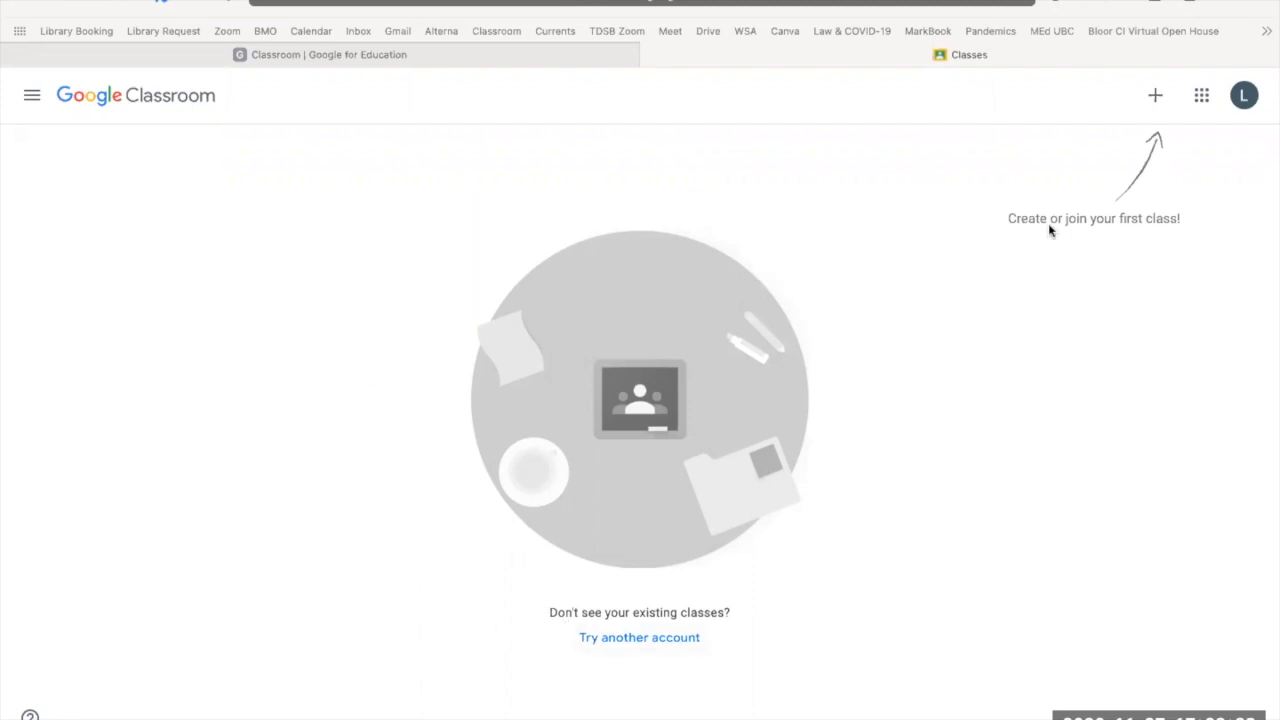
{"action": "mouse_move", "coordinate": [1154, 95]}
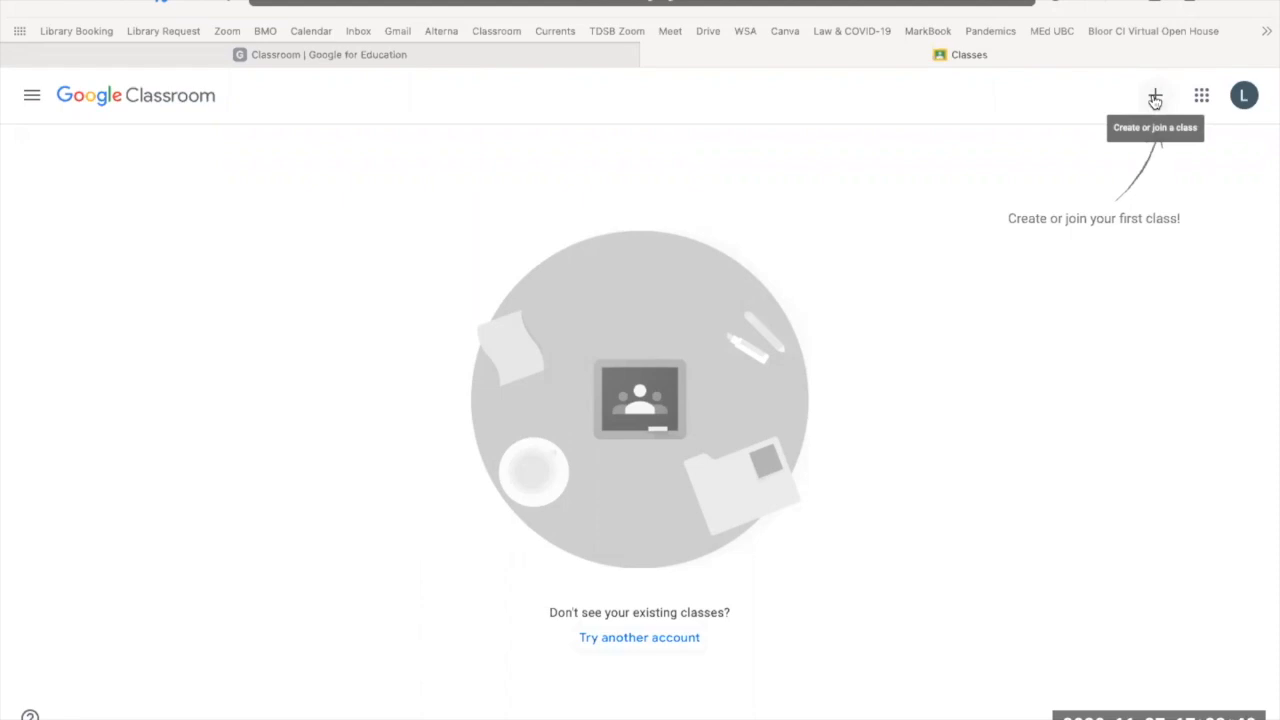
{"action": "left_click", "coordinate": [1156, 95]}
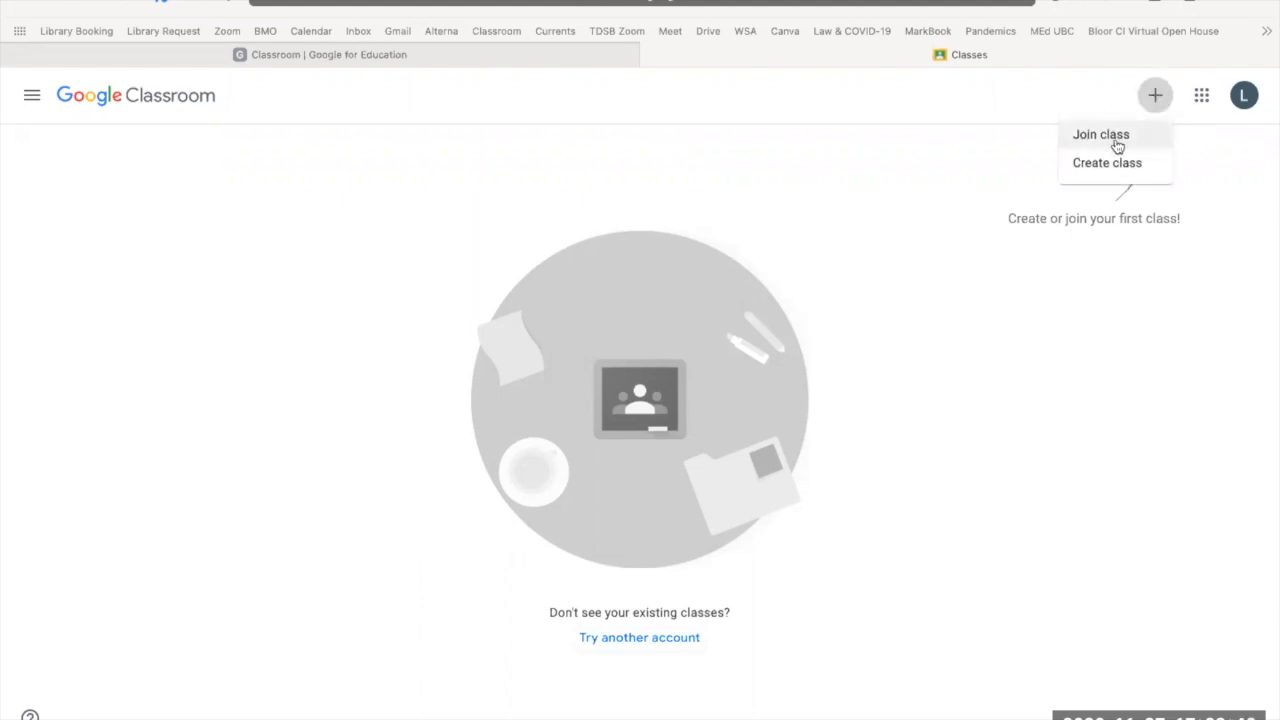
{"action": "mouse_move", "coordinate": [1085, 139]}
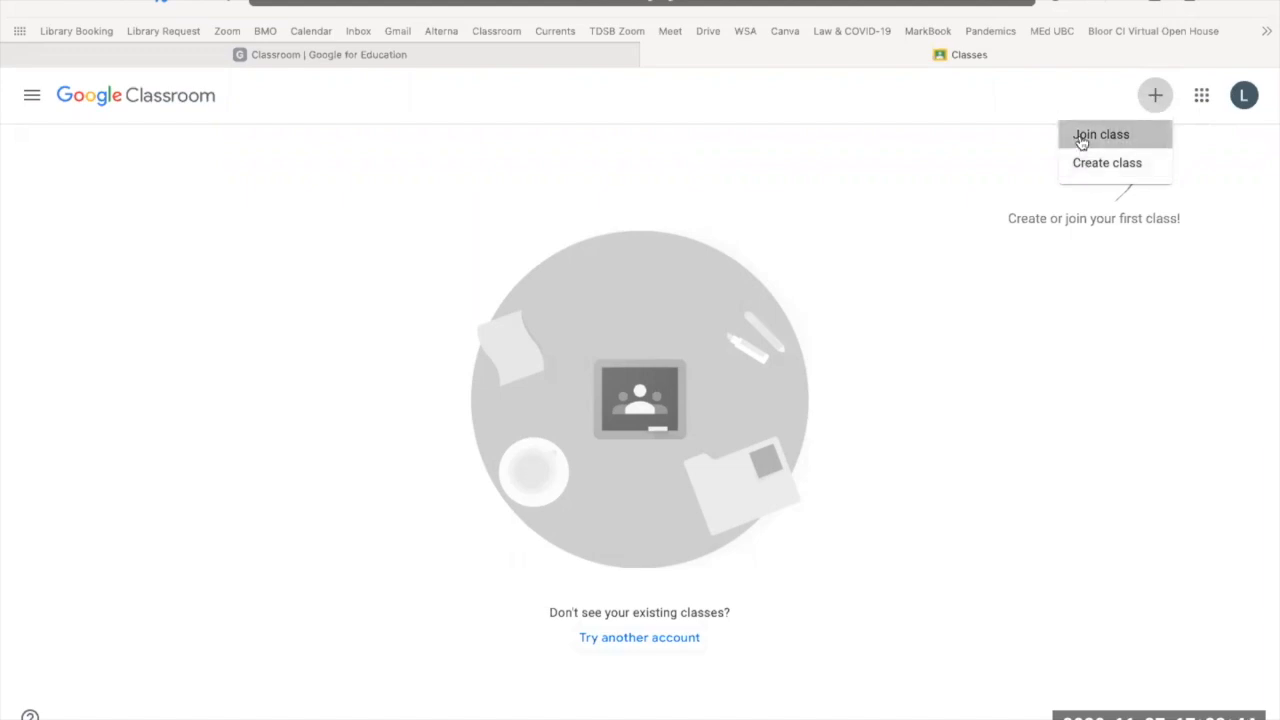
{"action": "left_click", "coordinate": [1100, 134]}
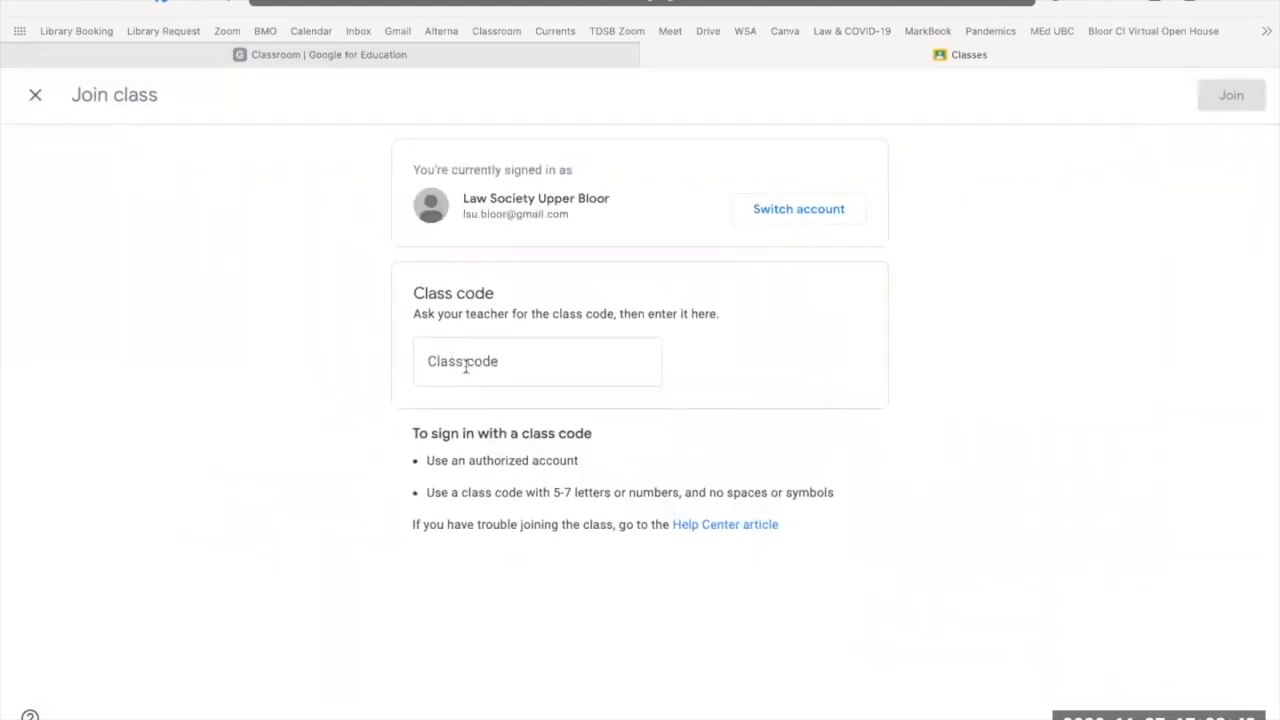
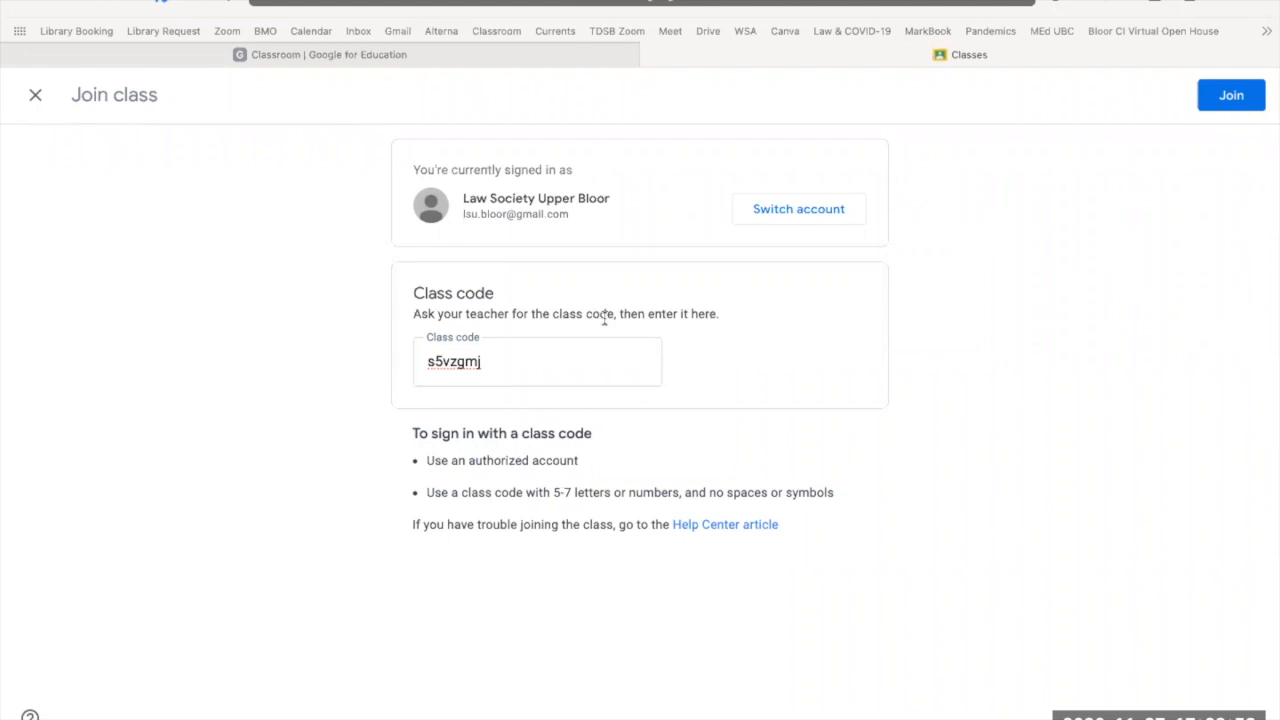
{"action": "mouse_move", "coordinate": [558, 356]}
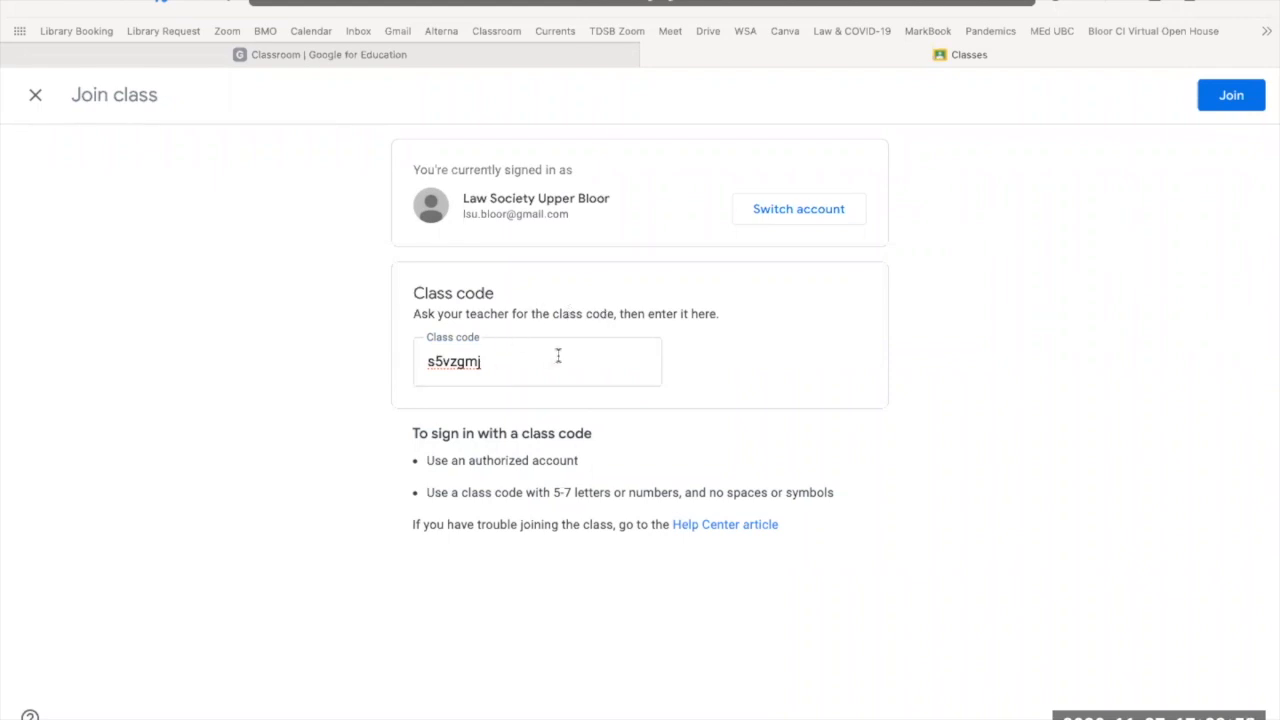
{"action": "left_click", "coordinate": [1231, 95]}
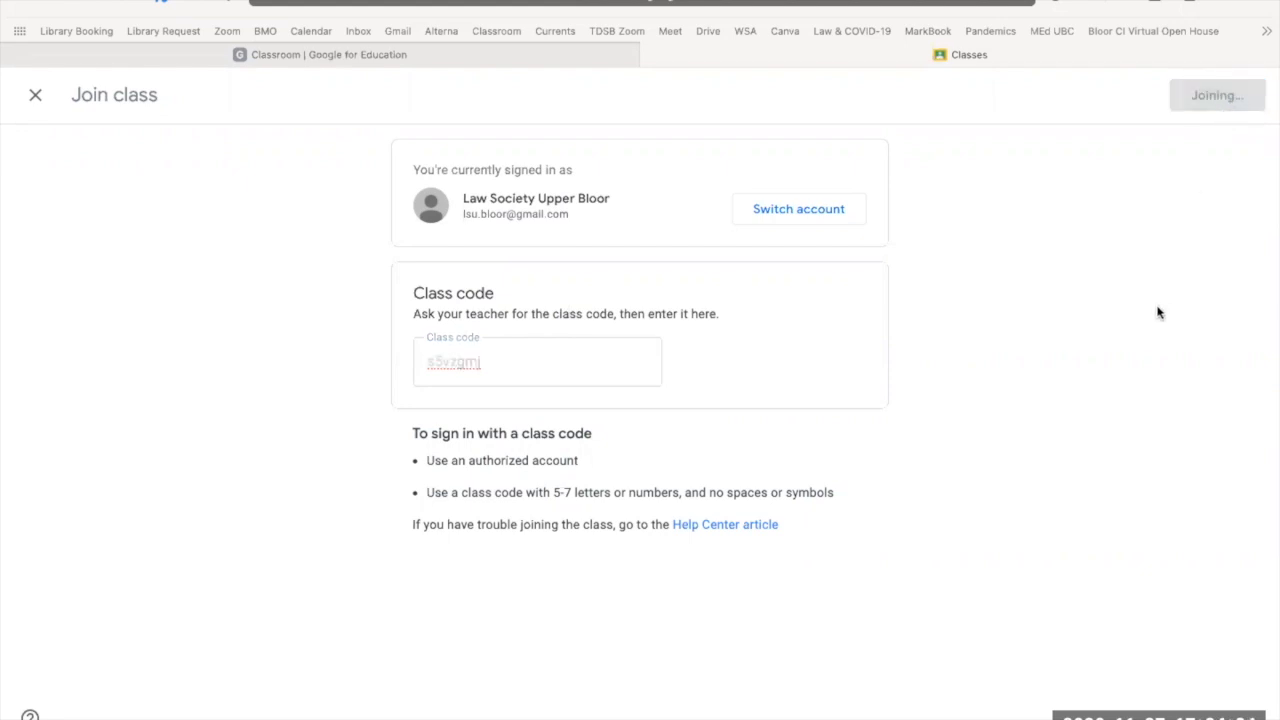
View the stream of the joined TOPS on Bloor Exam class
{"action": "left_click", "coordinate": [1214, 95]}
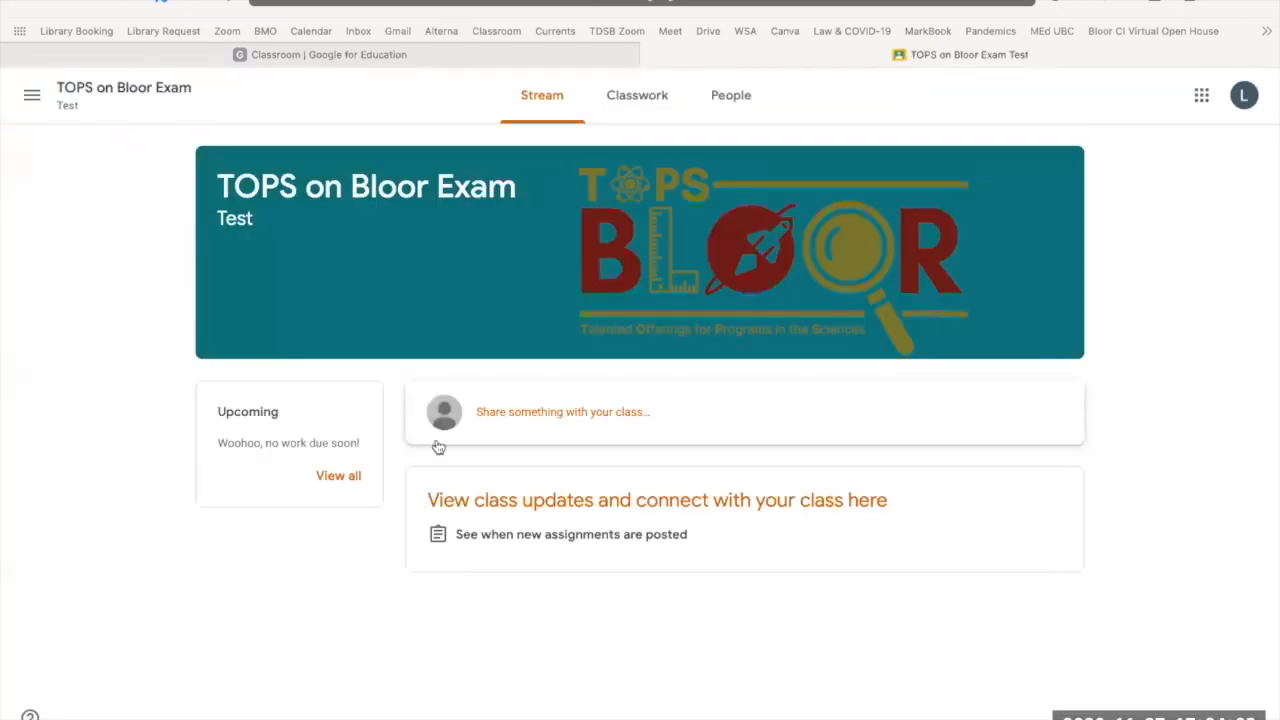
{"action": "mouse_move", "coordinate": [1208, 335]}
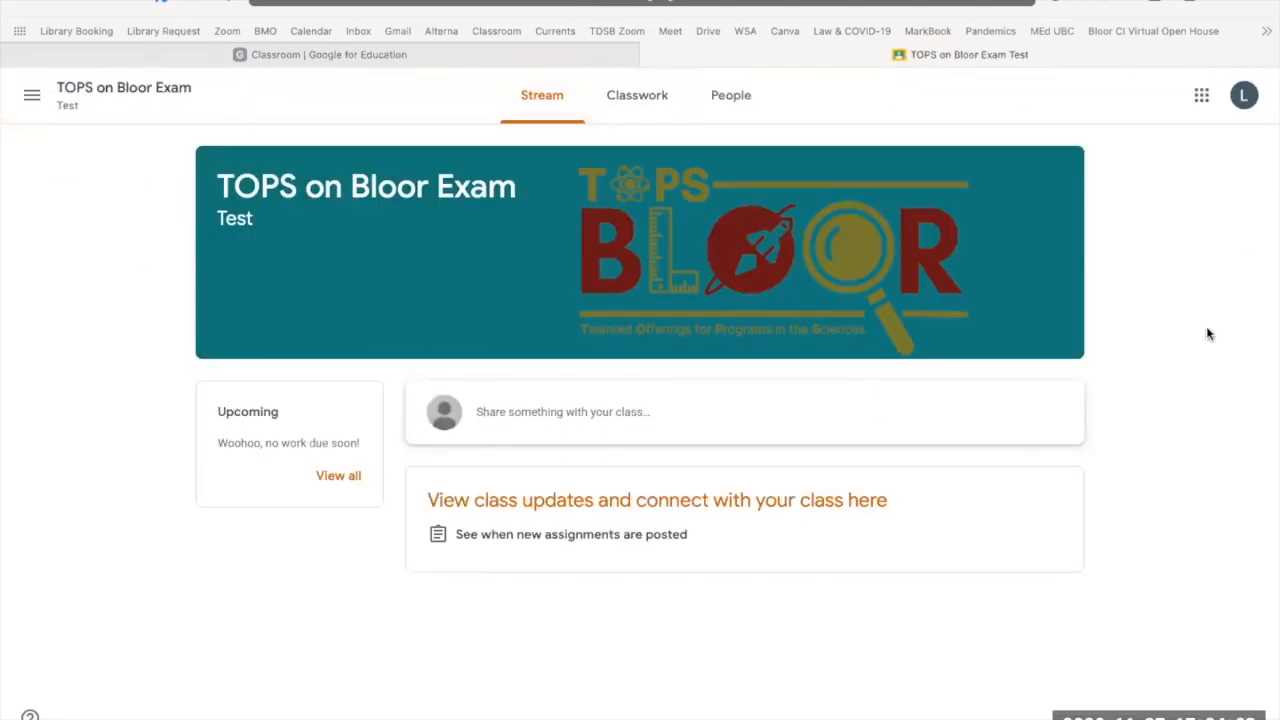
{"action": "mouse_move", "coordinate": [971, 442]}
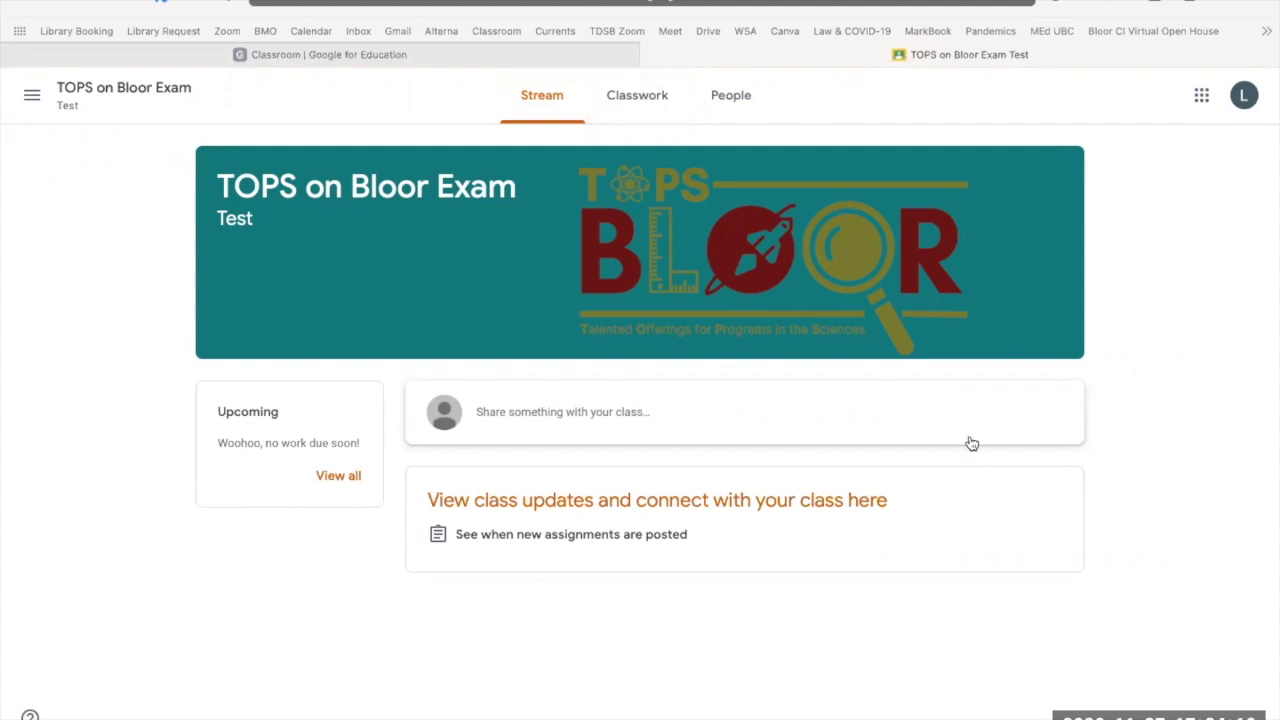
{"action": "mouse_move", "coordinate": [860, 501]}
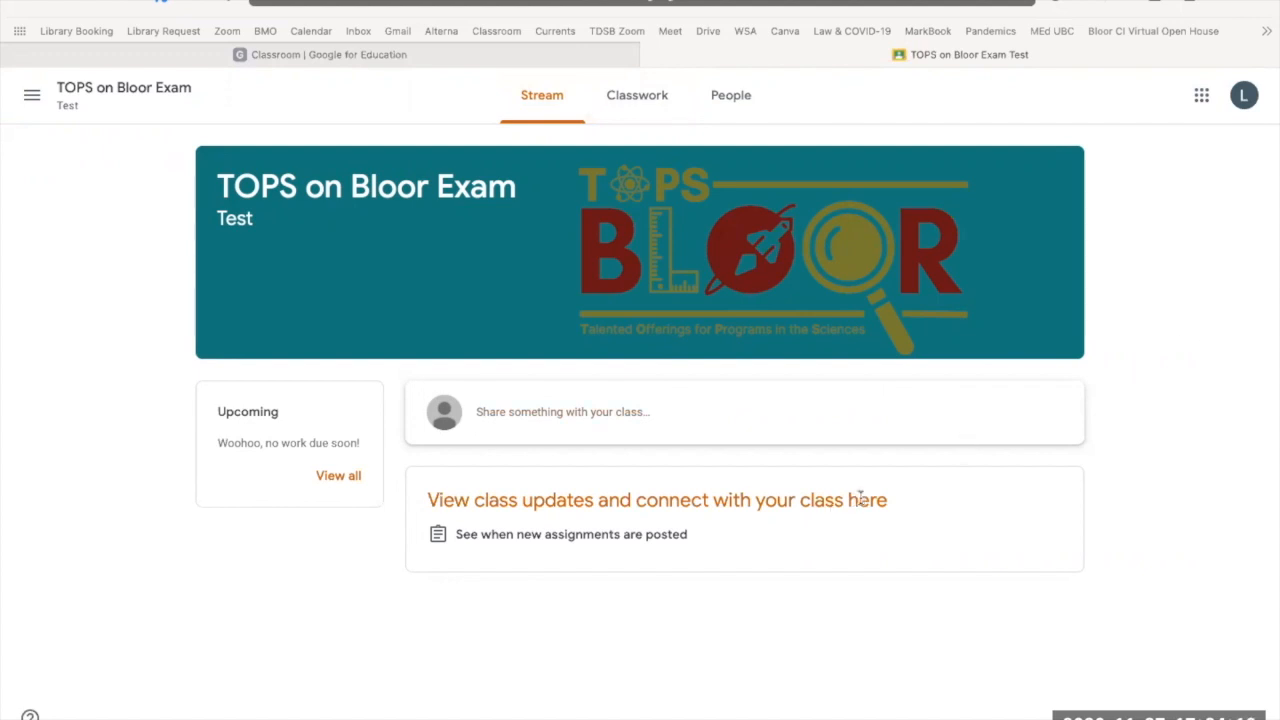
{"action": "mouse_move", "coordinate": [841, 496]}
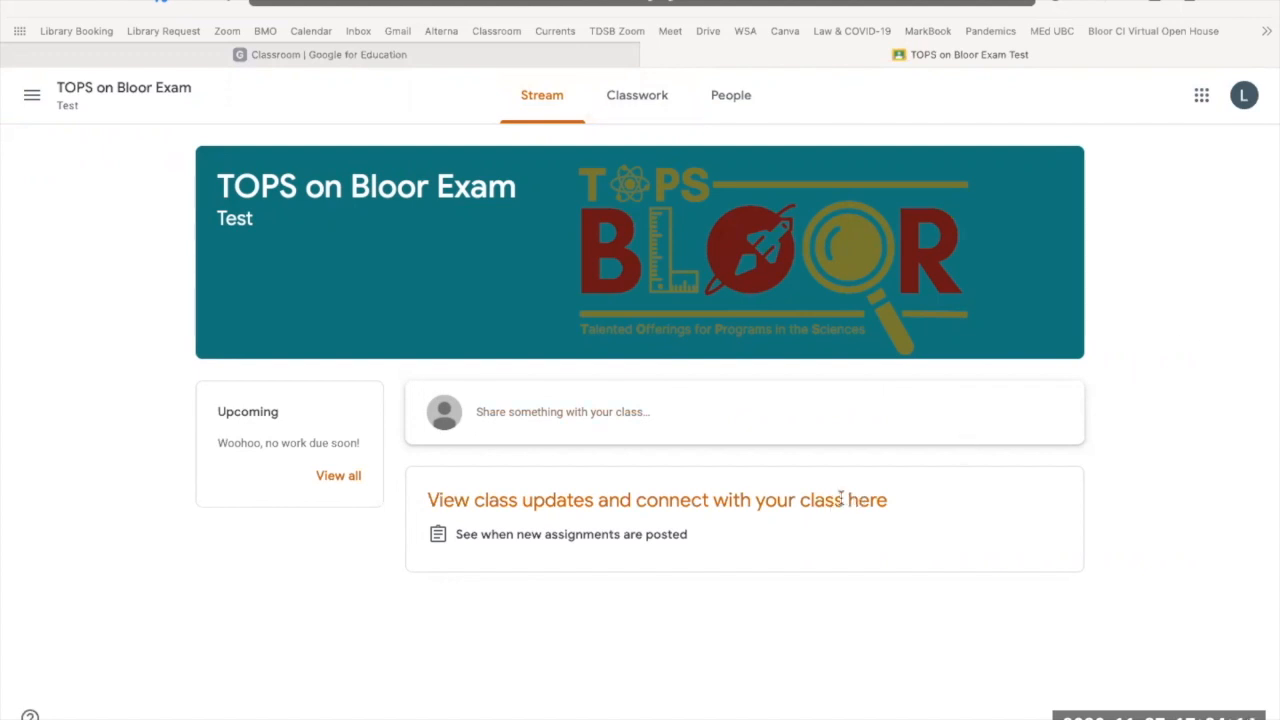
{"action": "mouse_move", "coordinate": [1151, 390]}
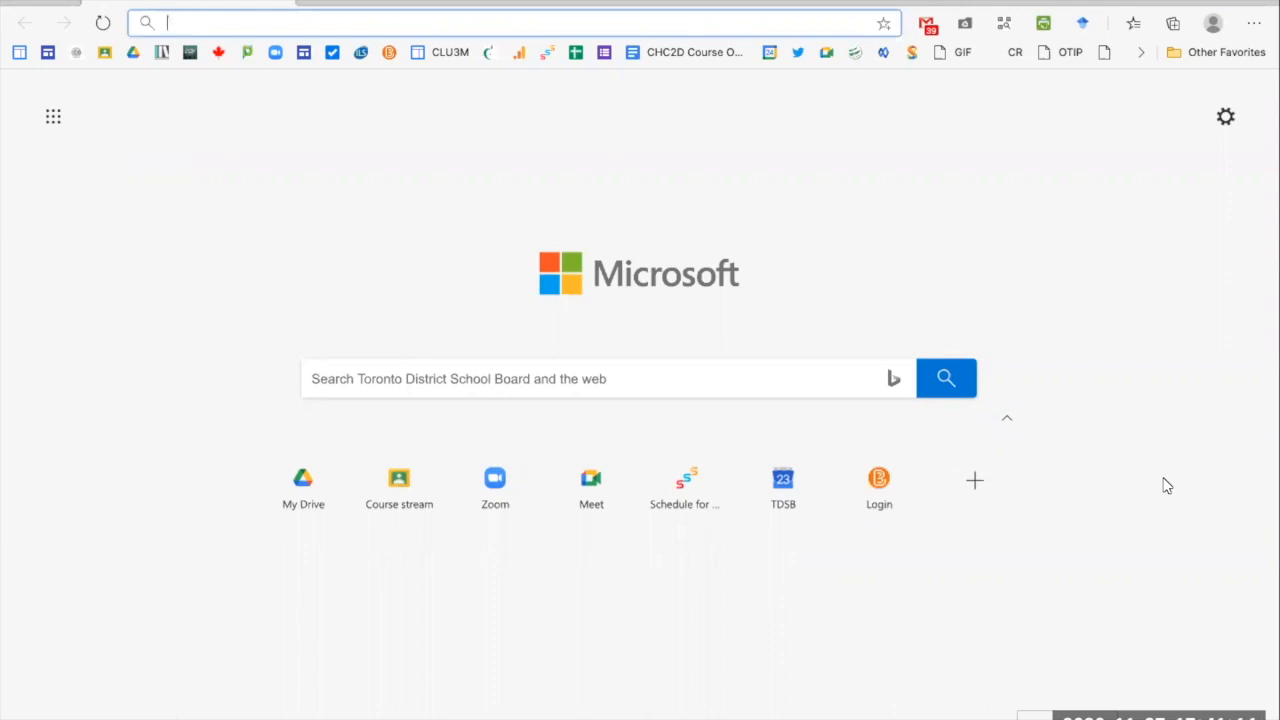
{"action": "mouse_move", "coordinate": [1045, 337]}
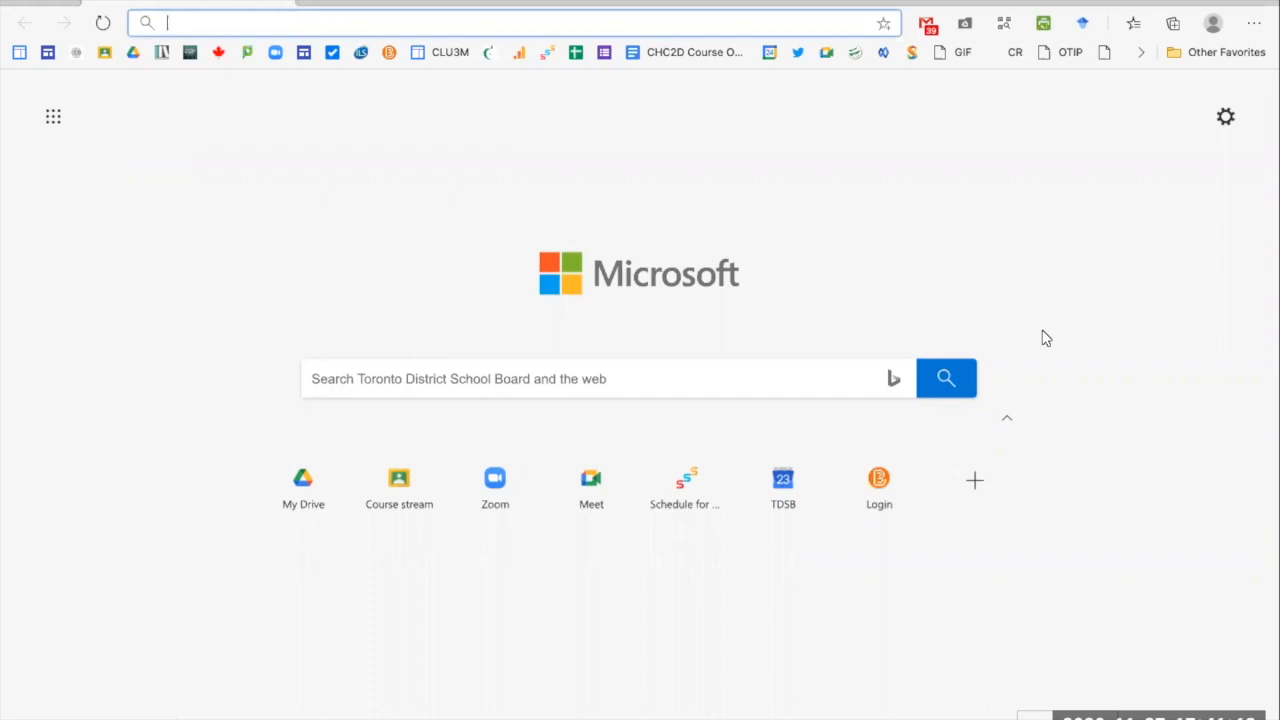
Go to meet.google.com in Microsoft Edge
{"action": "type", "text": "meet.google.com"}
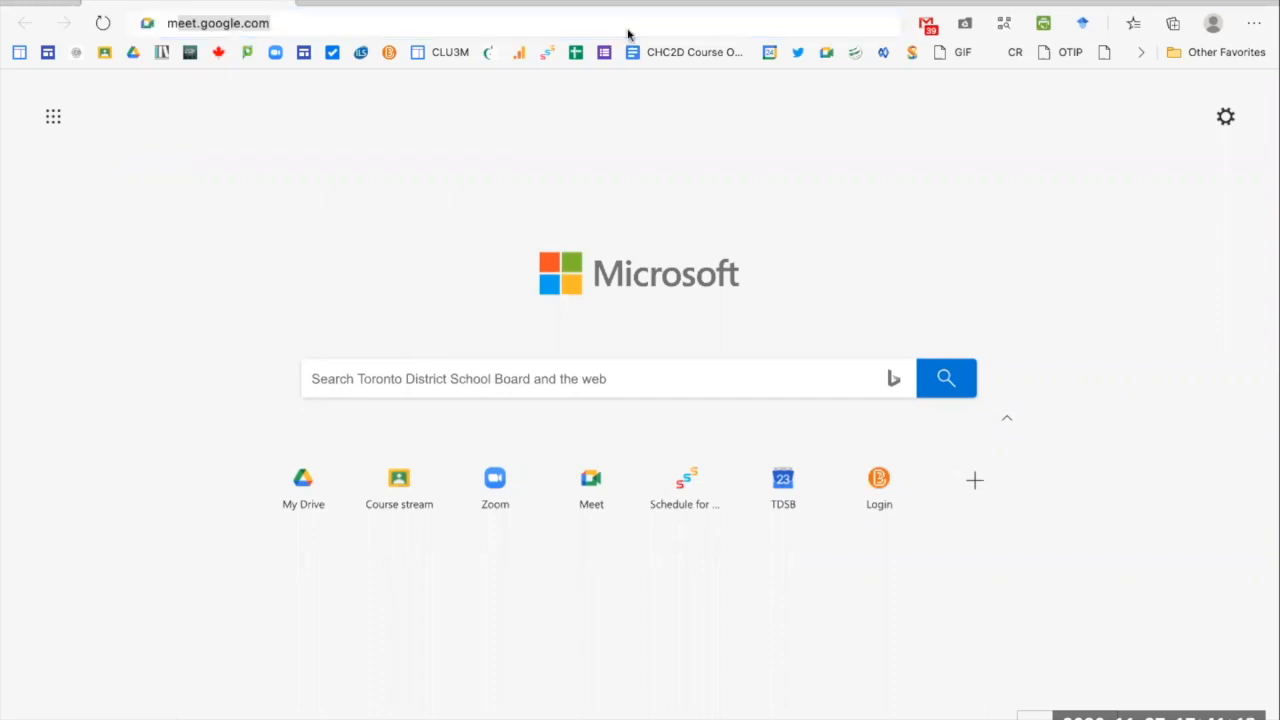
{"action": "left_click", "coordinate": [217, 22]}
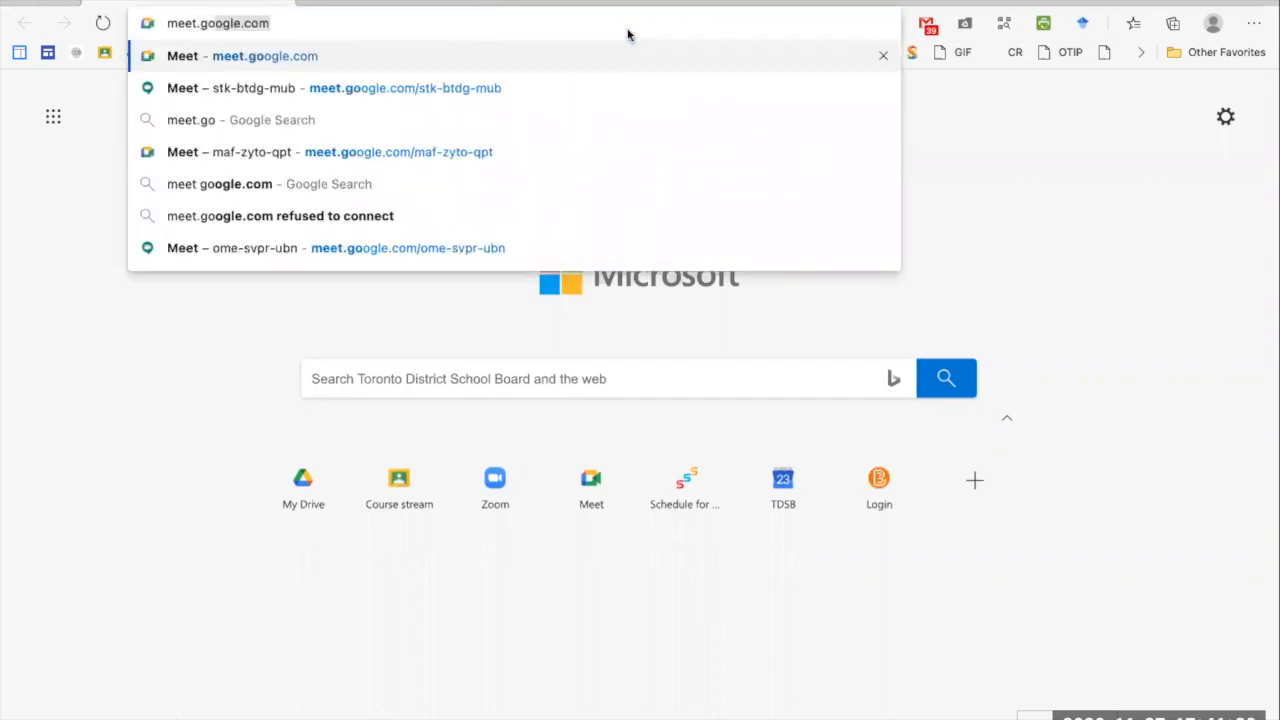
{"action": "left_click", "coordinate": [262, 55]}
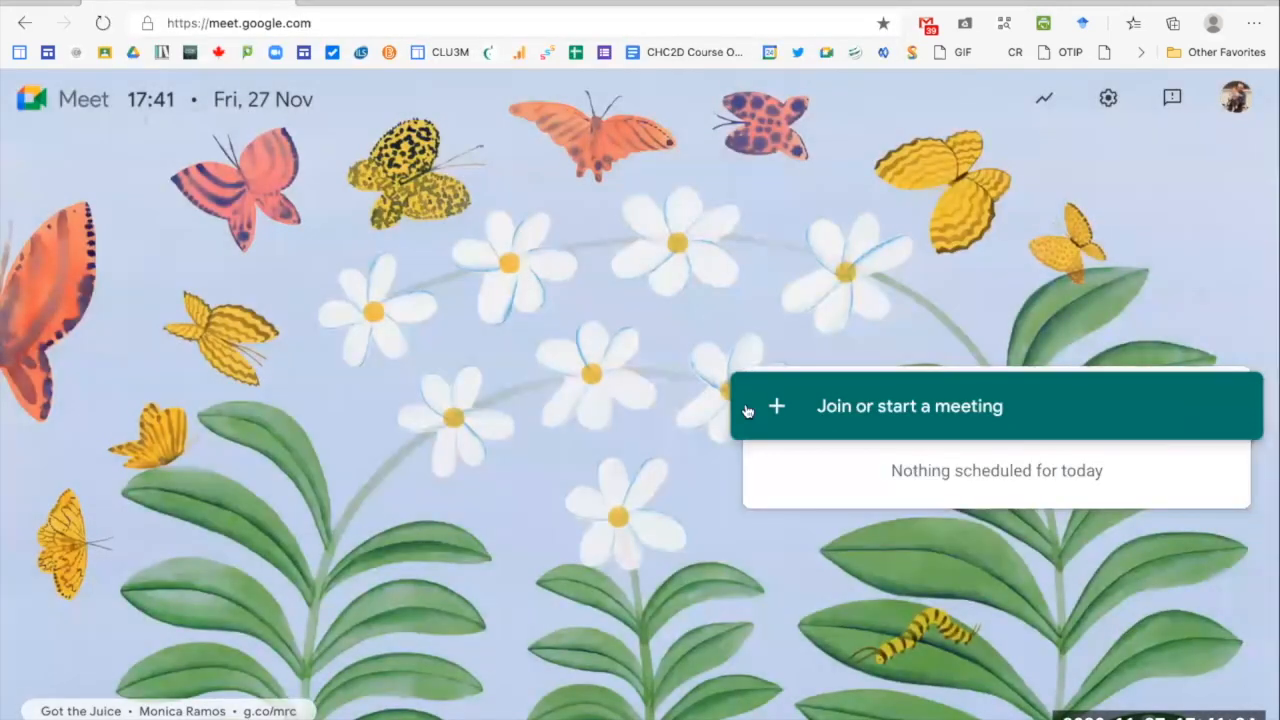
{"action": "mouse_move", "coordinate": [893, 429]}
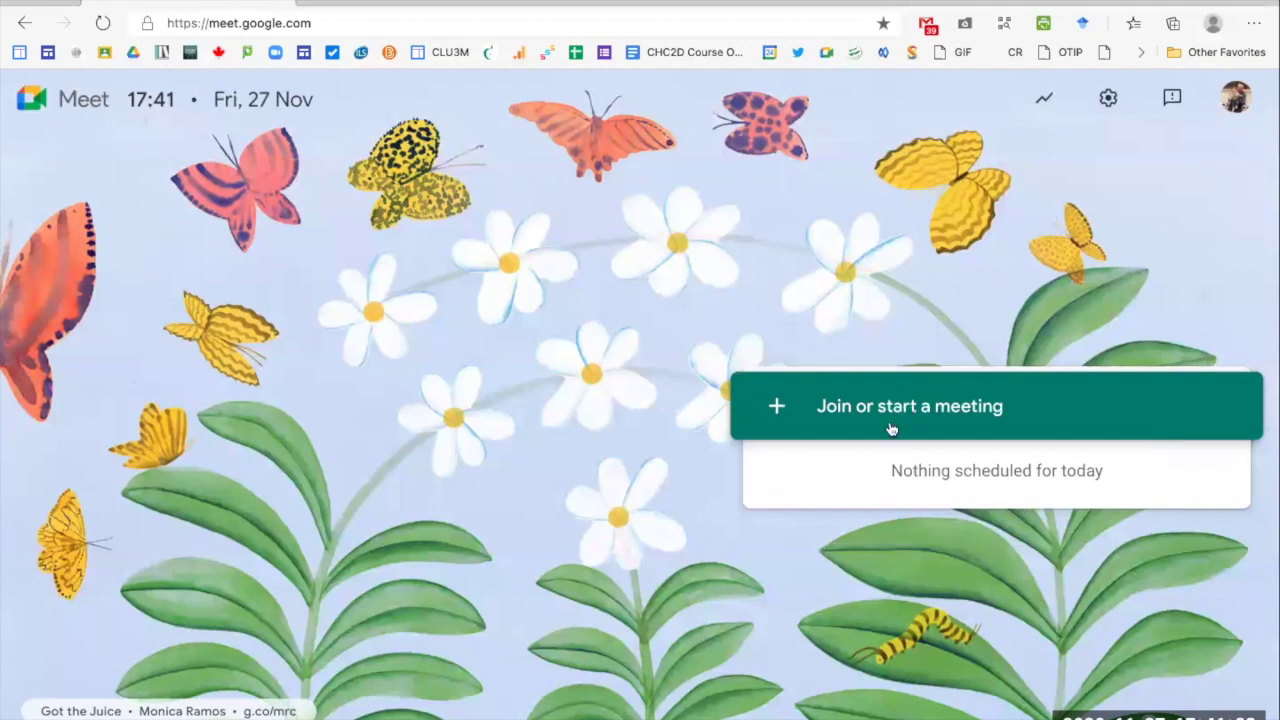
{"action": "mouse_move", "coordinate": [888, 430]}
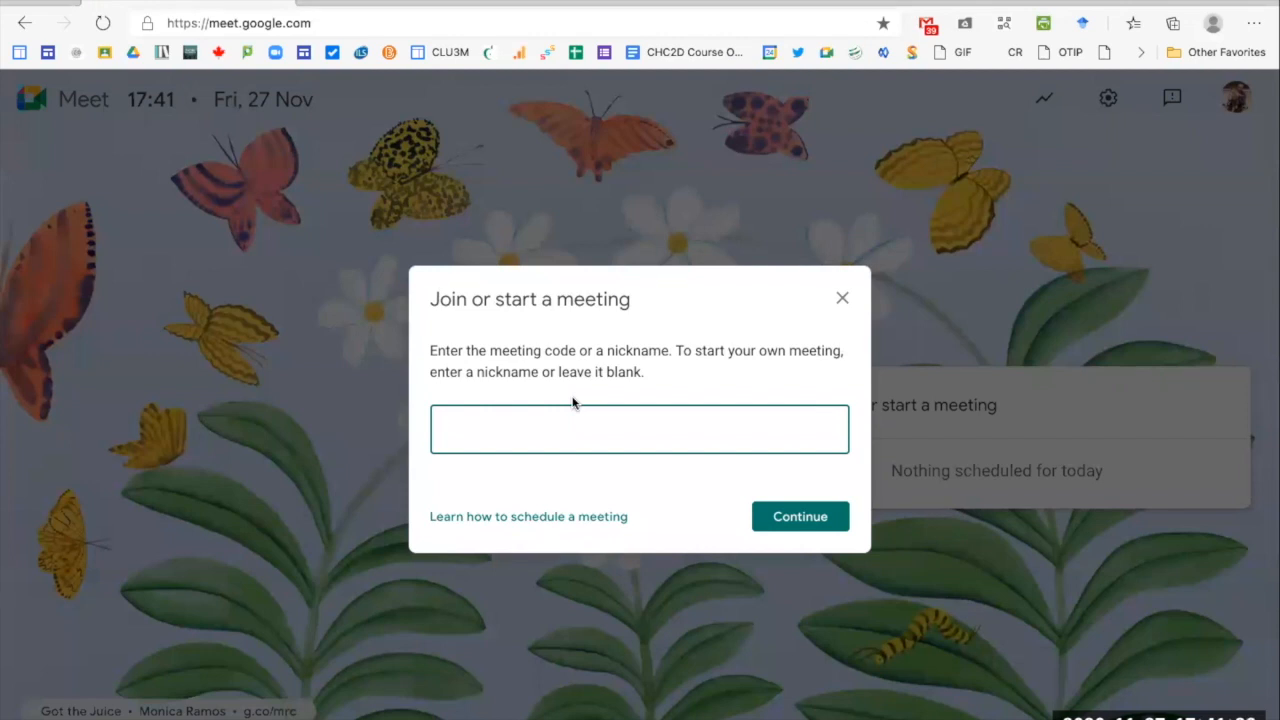
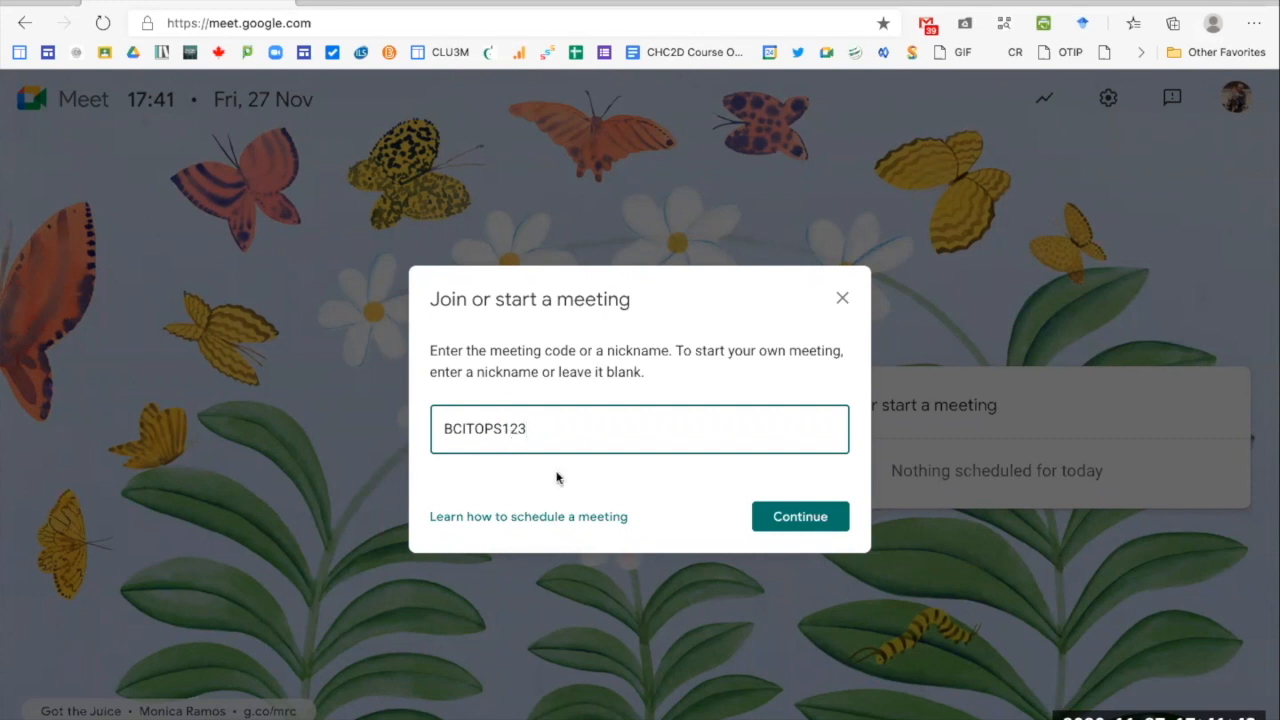
{"action": "left_click", "coordinate": [800, 516]}
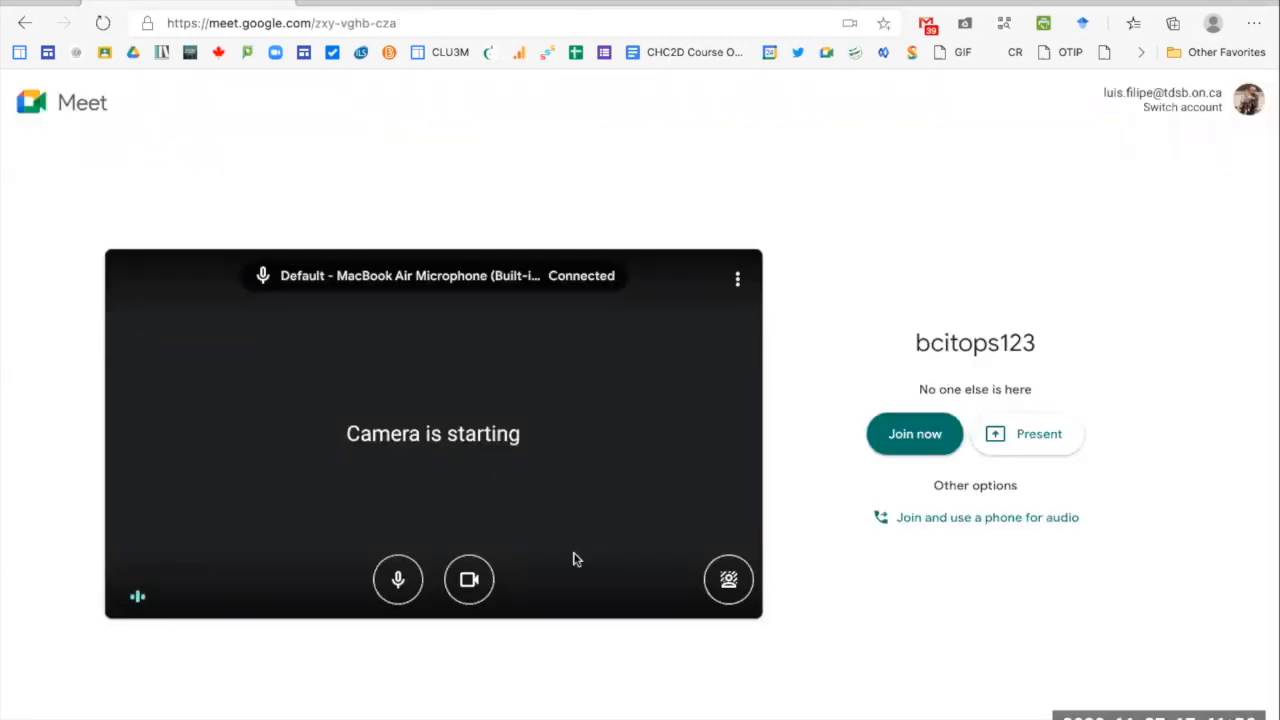
{"action": "left_click", "coordinate": [397, 579]}
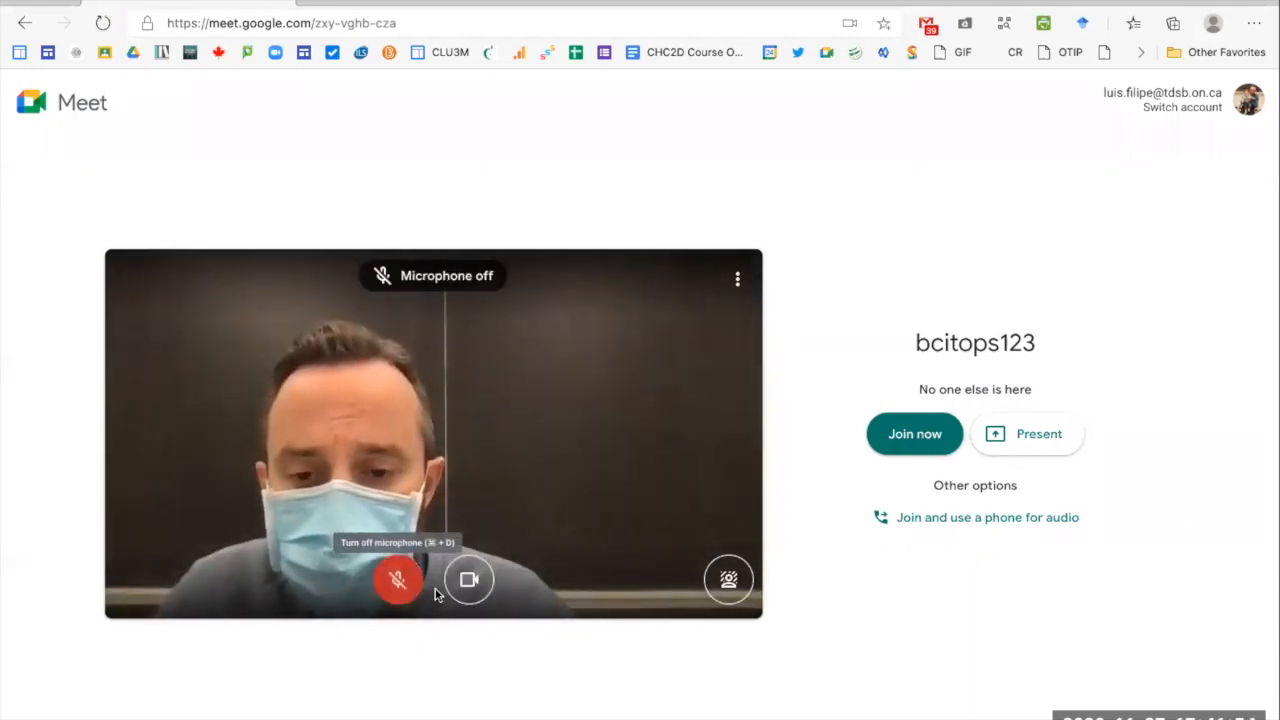
{"action": "left_click", "coordinate": [469, 580]}
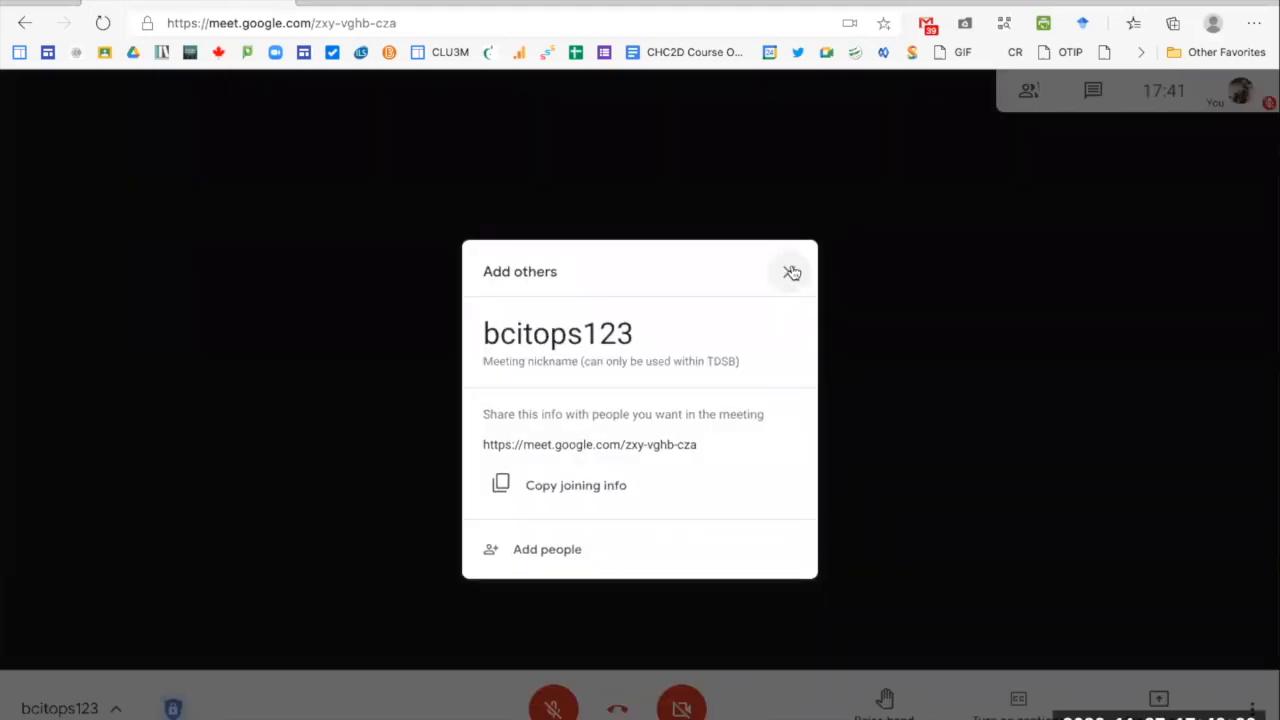
{"action": "left_click", "coordinate": [792, 271]}
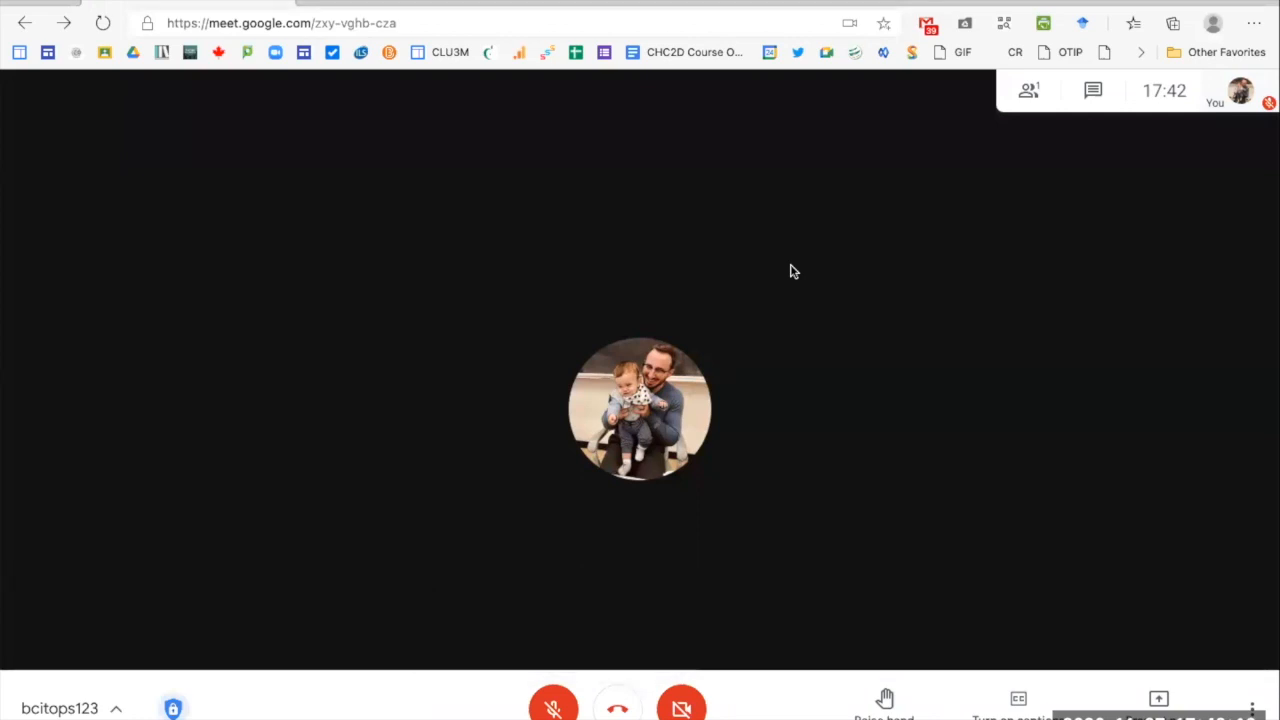
{"action": "mouse_move", "coordinate": [144, 497]}
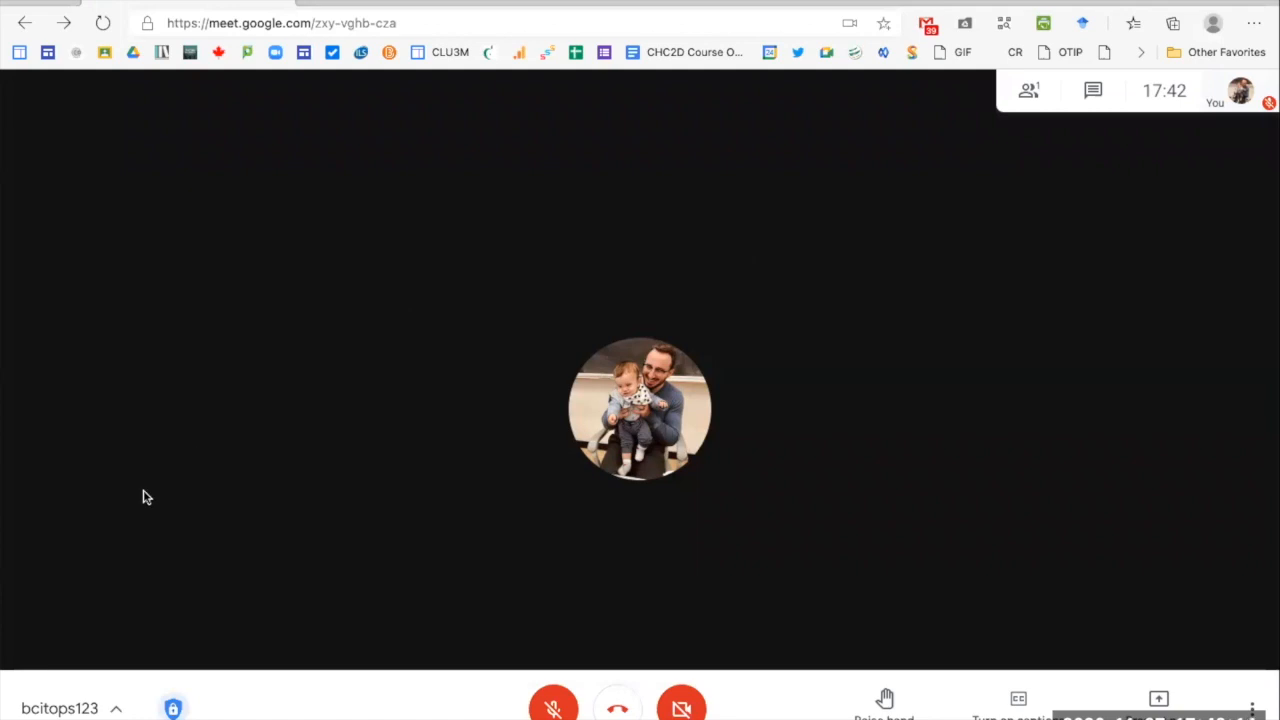
{"action": "mouse_move", "coordinate": [138, 532]}
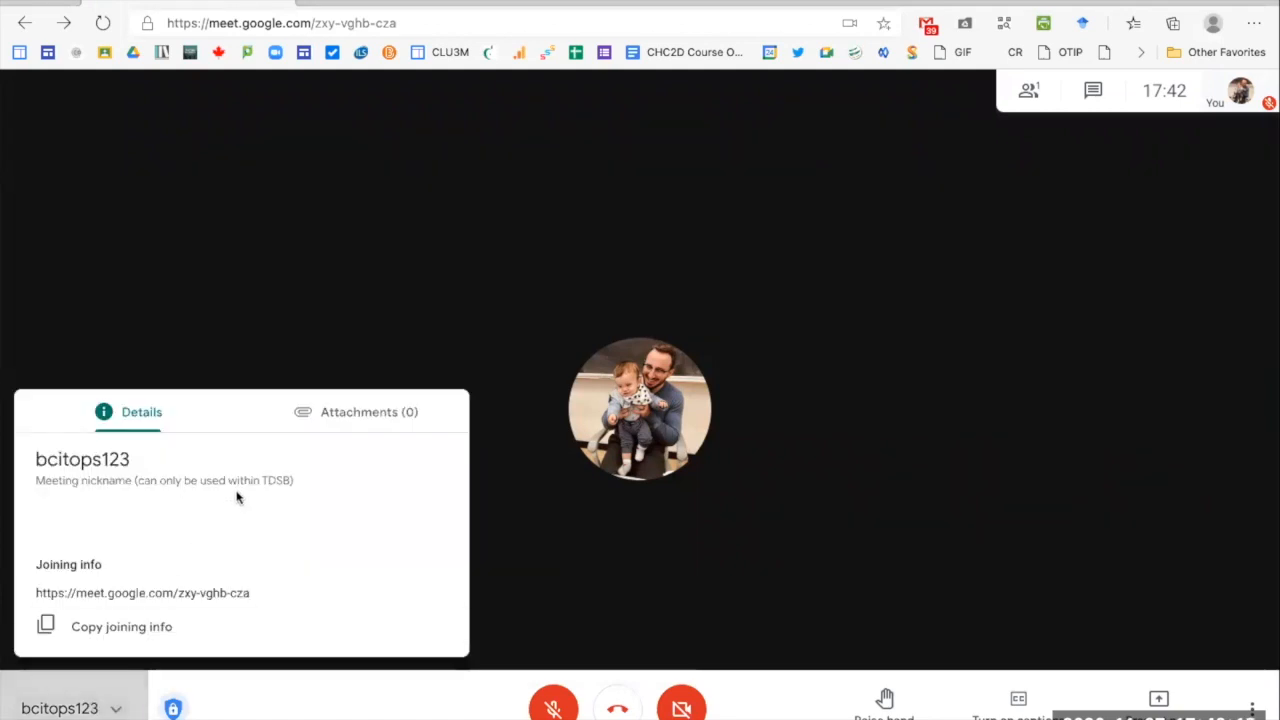
{"action": "mouse_move", "coordinate": [120, 594]}
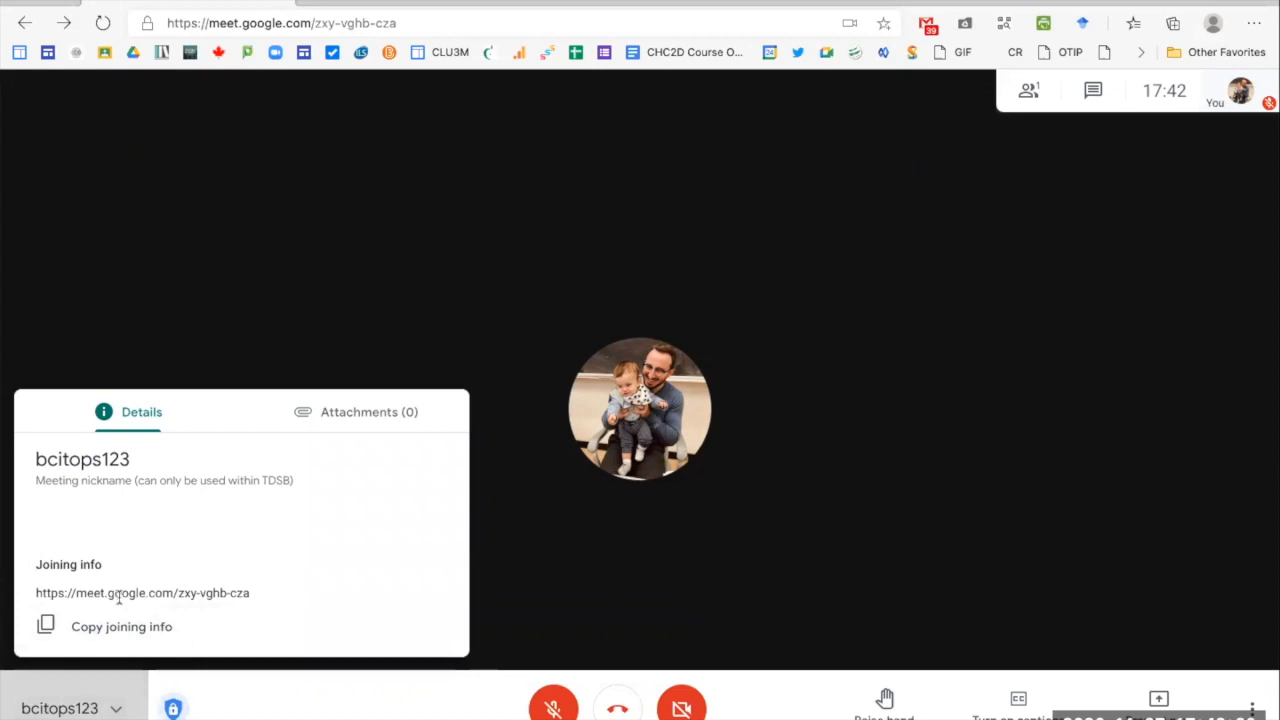
{"action": "double_click", "coordinate": [120, 593]}
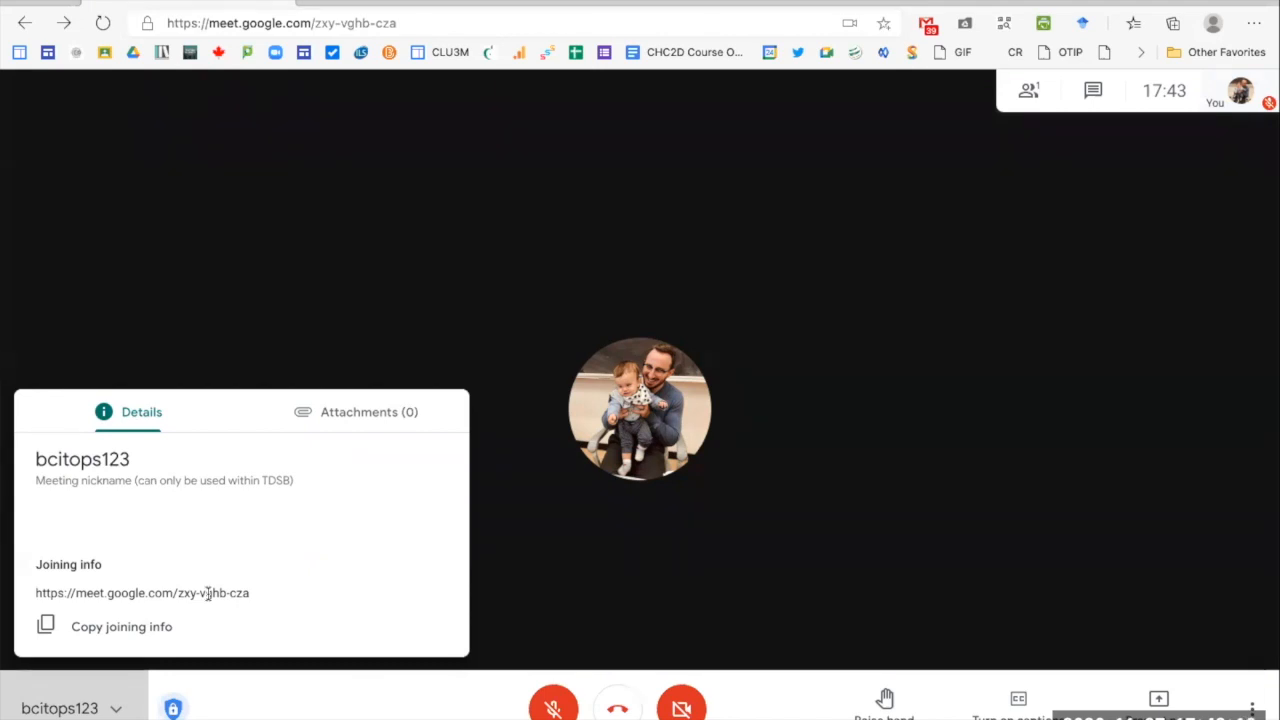
{"action": "mouse_move", "coordinate": [237, 597]}
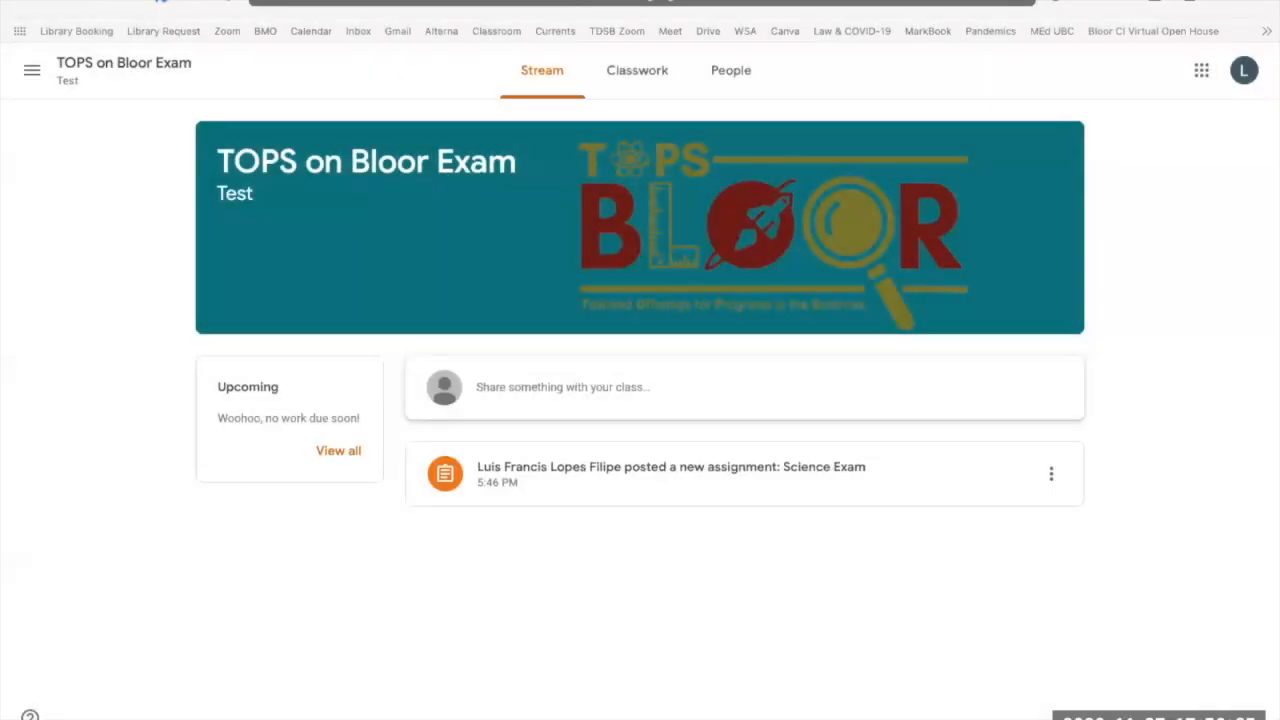
{"action": "mouse_move", "coordinate": [1140, 389]}
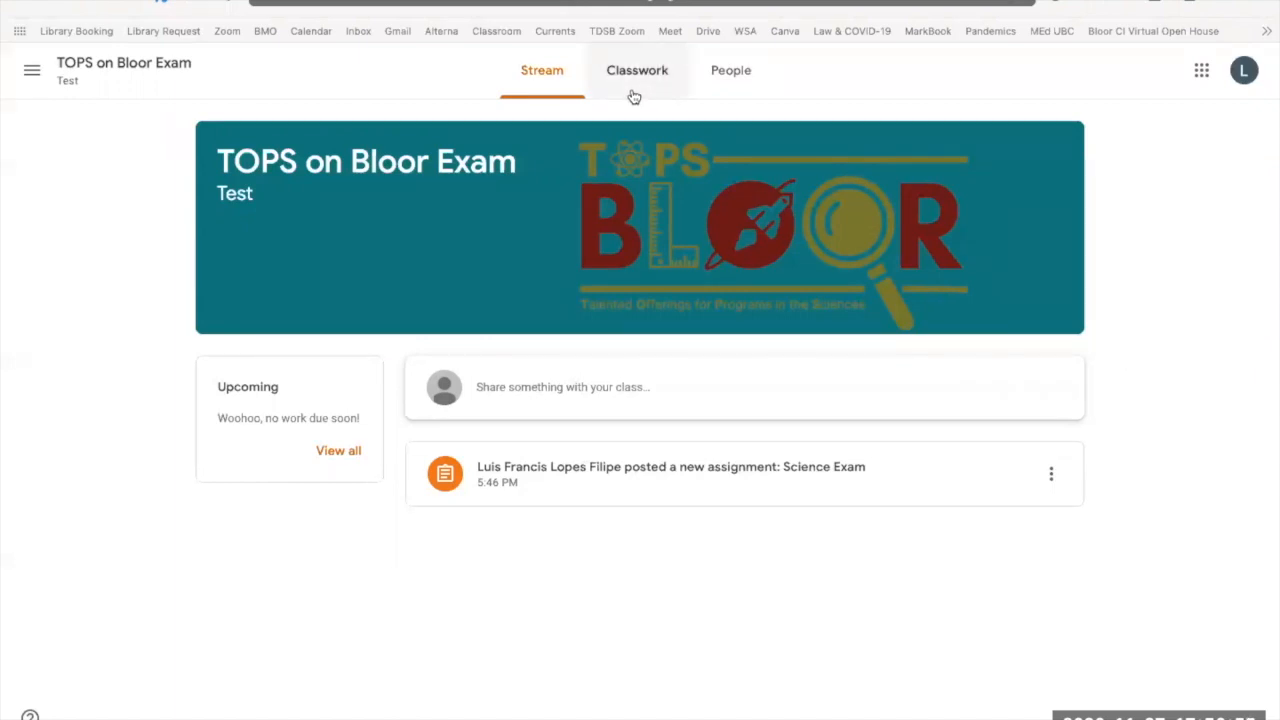
Open the Question 1 form from the Science Exam assignment in Classwork
{"action": "left_click", "coordinate": [637, 70]}
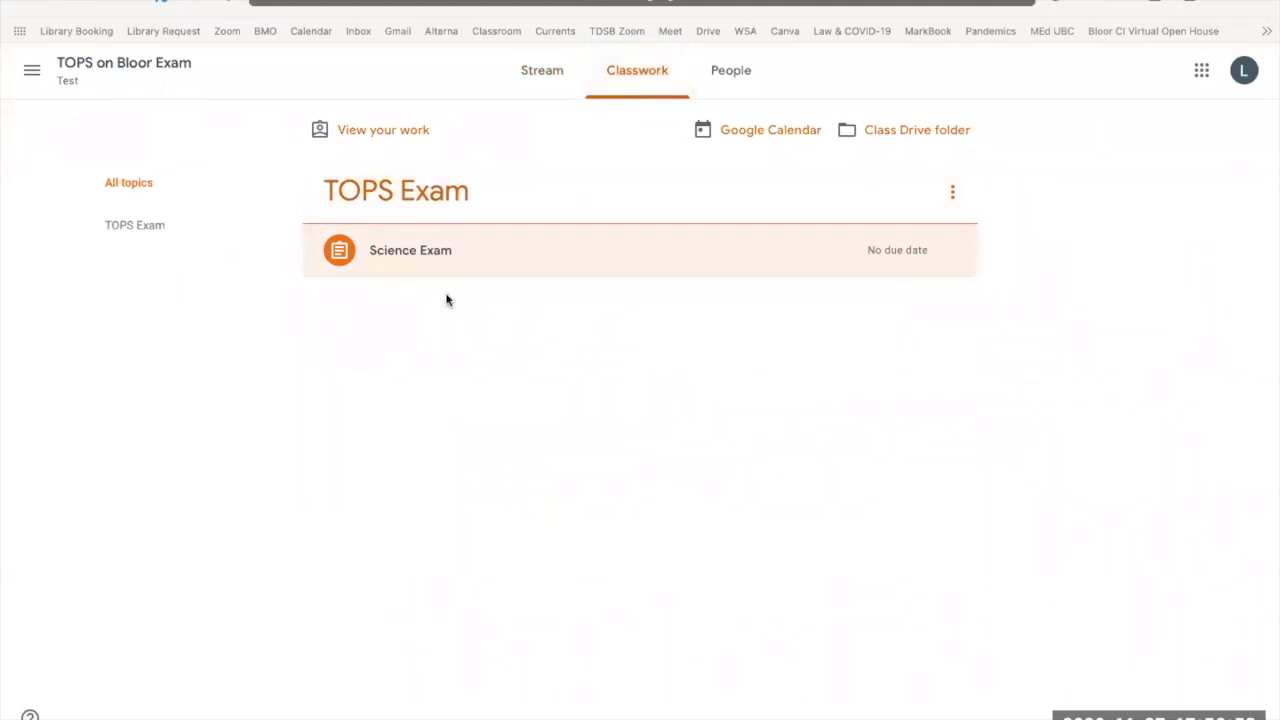
{"action": "mouse_move", "coordinate": [479, 255]}
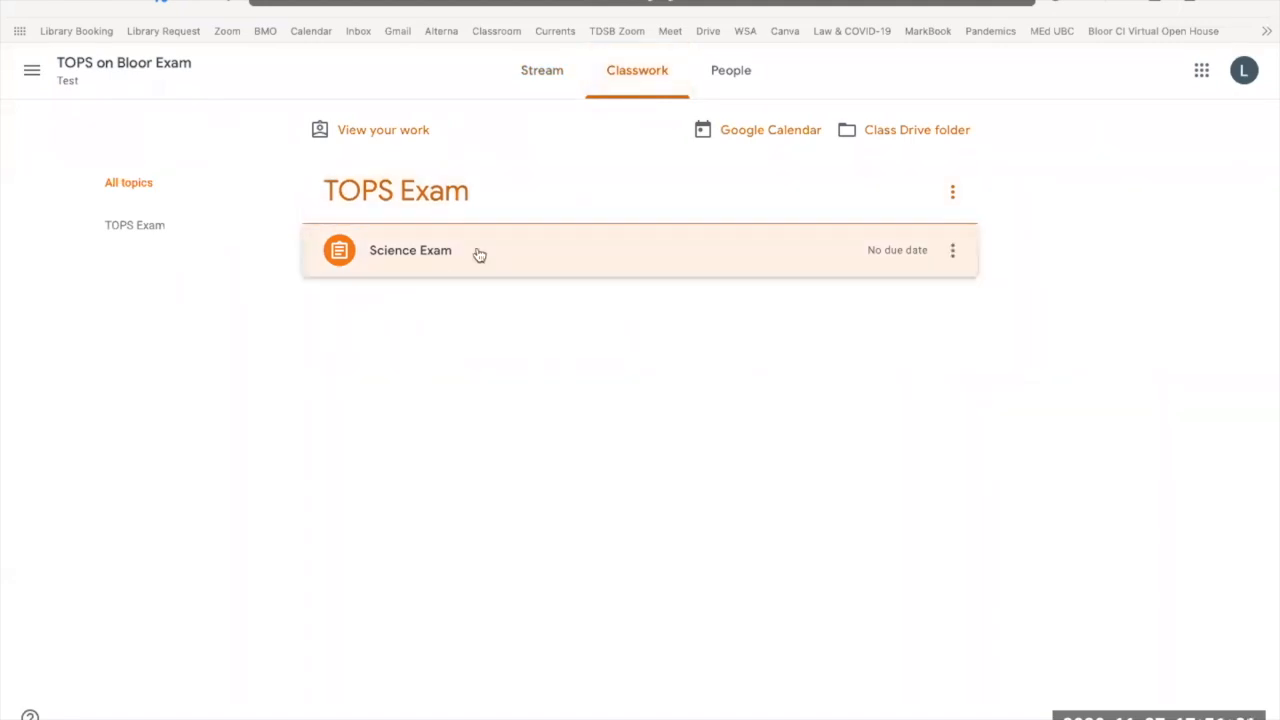
{"action": "left_click", "coordinate": [410, 250]}
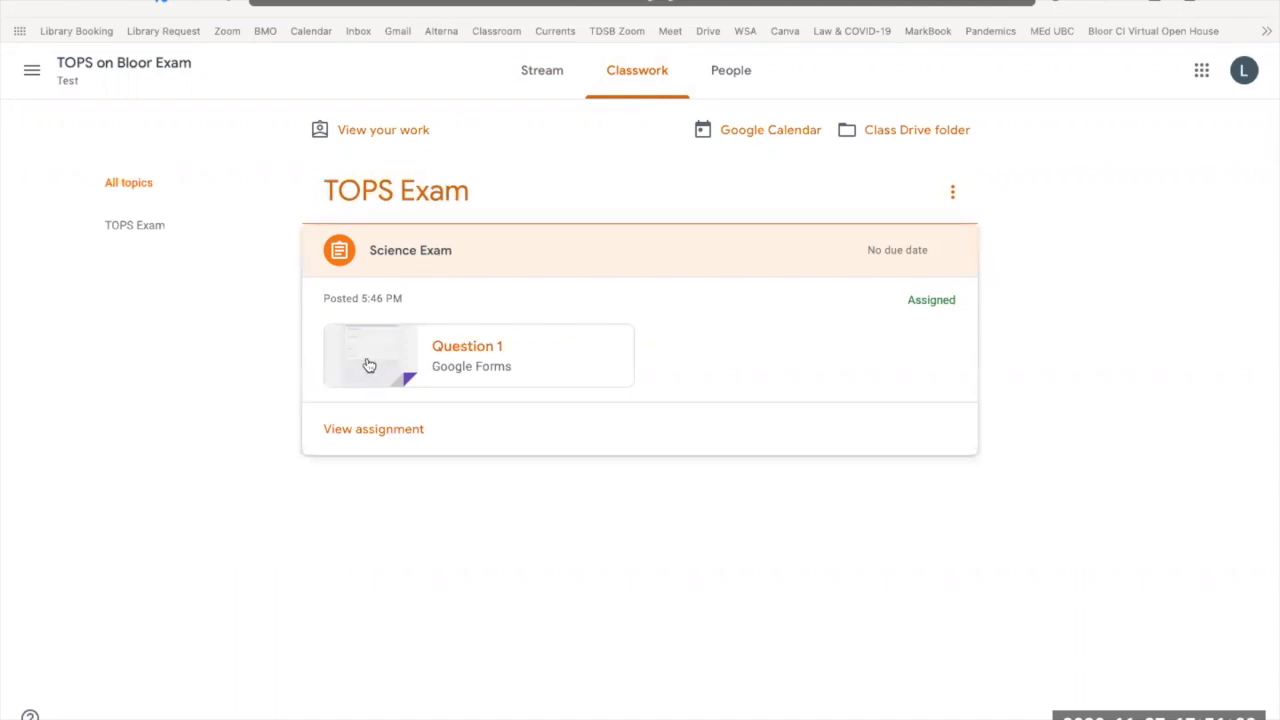
{"action": "mouse_move", "coordinate": [370, 363]}
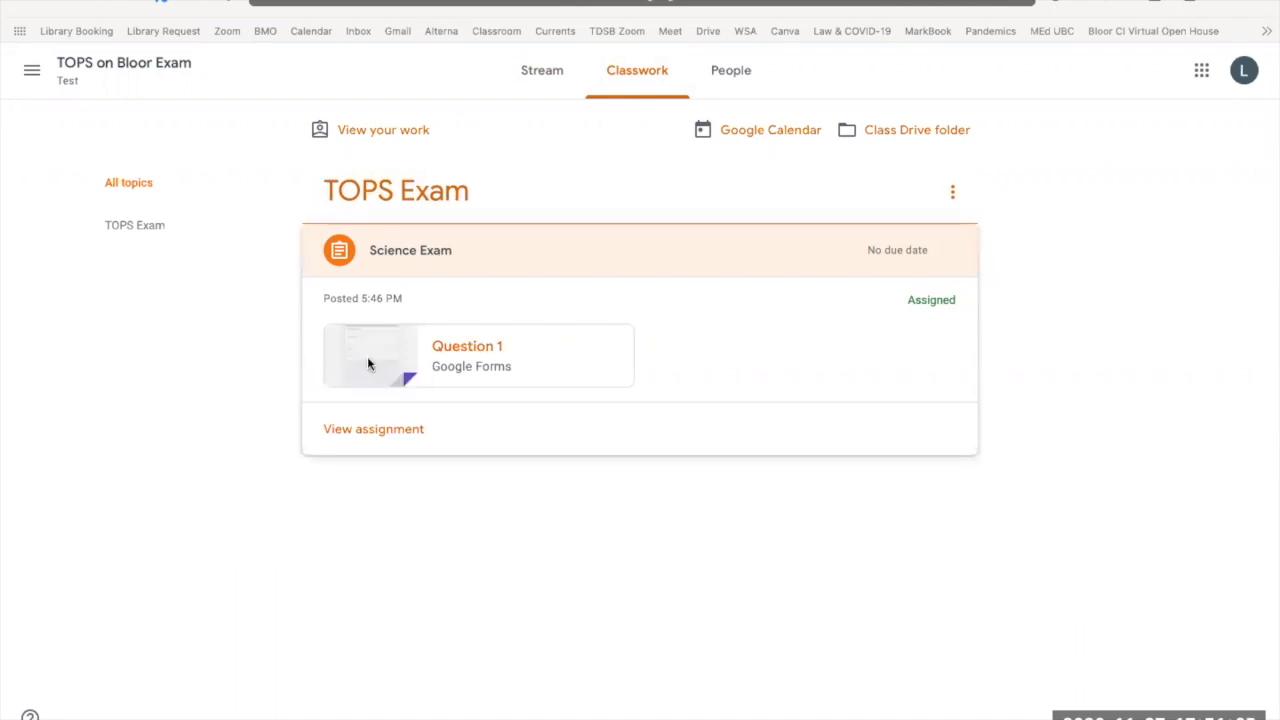
{"action": "left_click", "coordinate": [467, 355]}
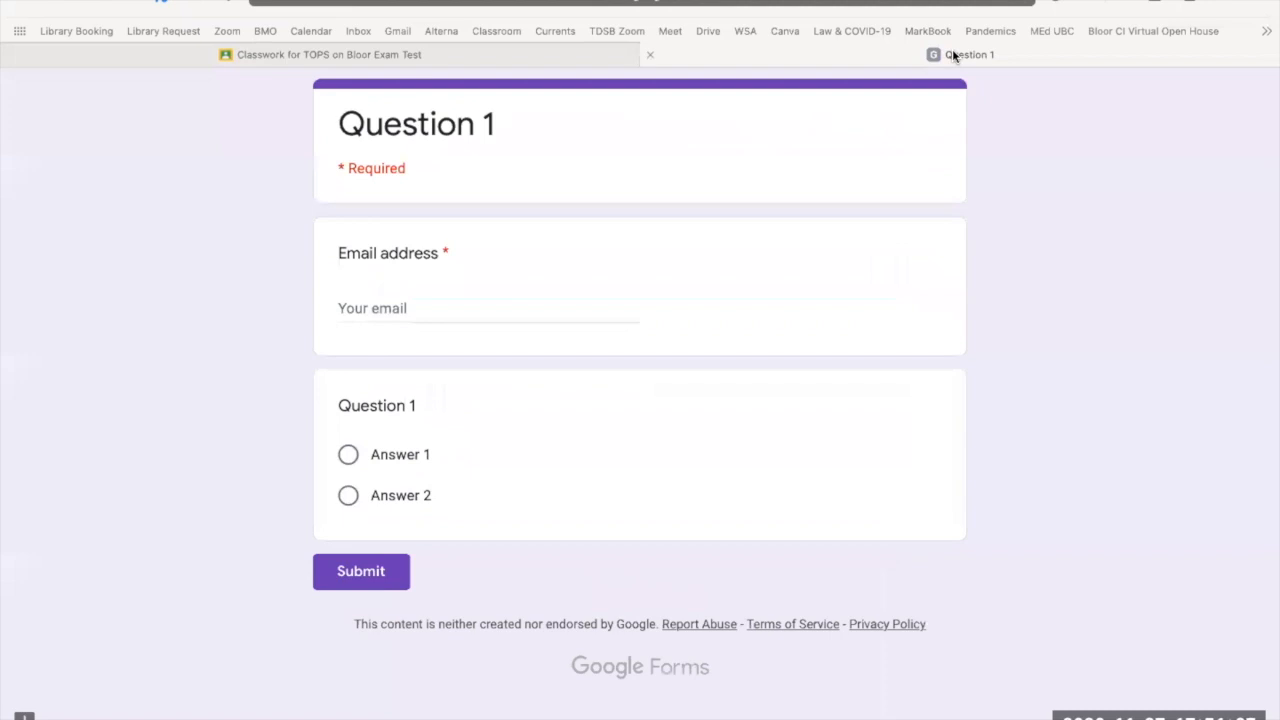
{"action": "mouse_move", "coordinate": [945, 54]}
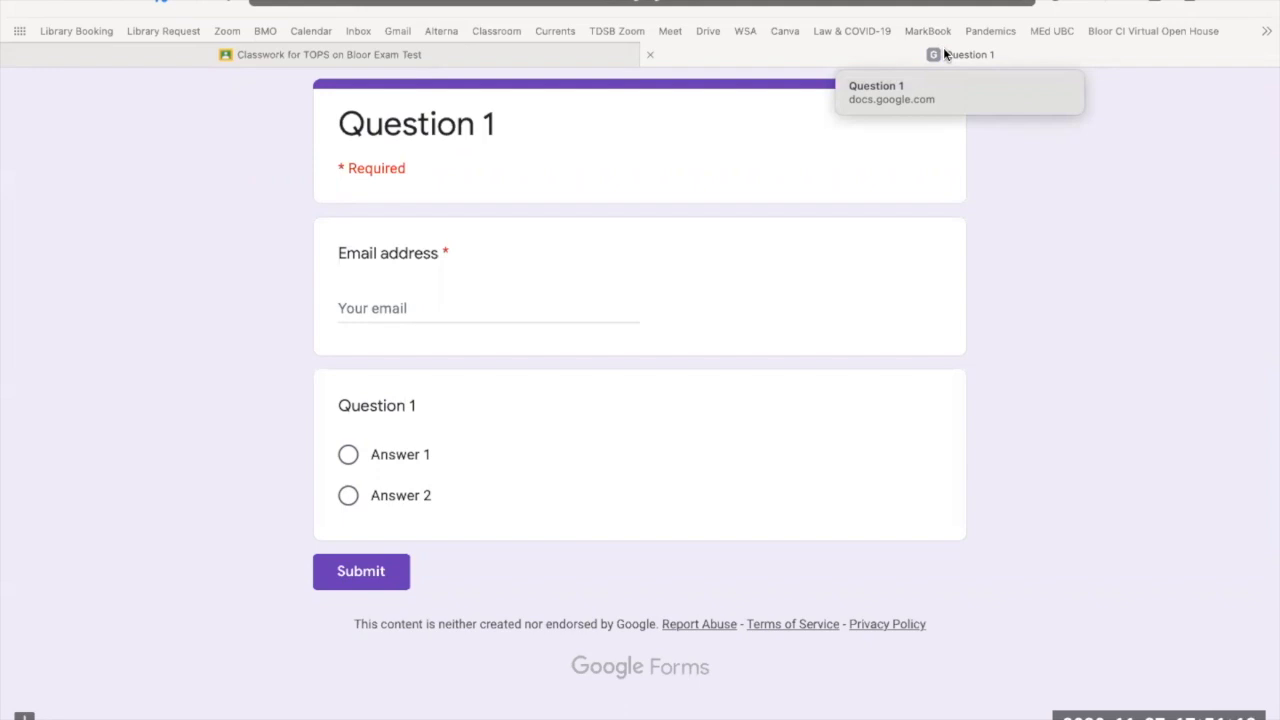
{"action": "mouse_move", "coordinate": [648, 59]}
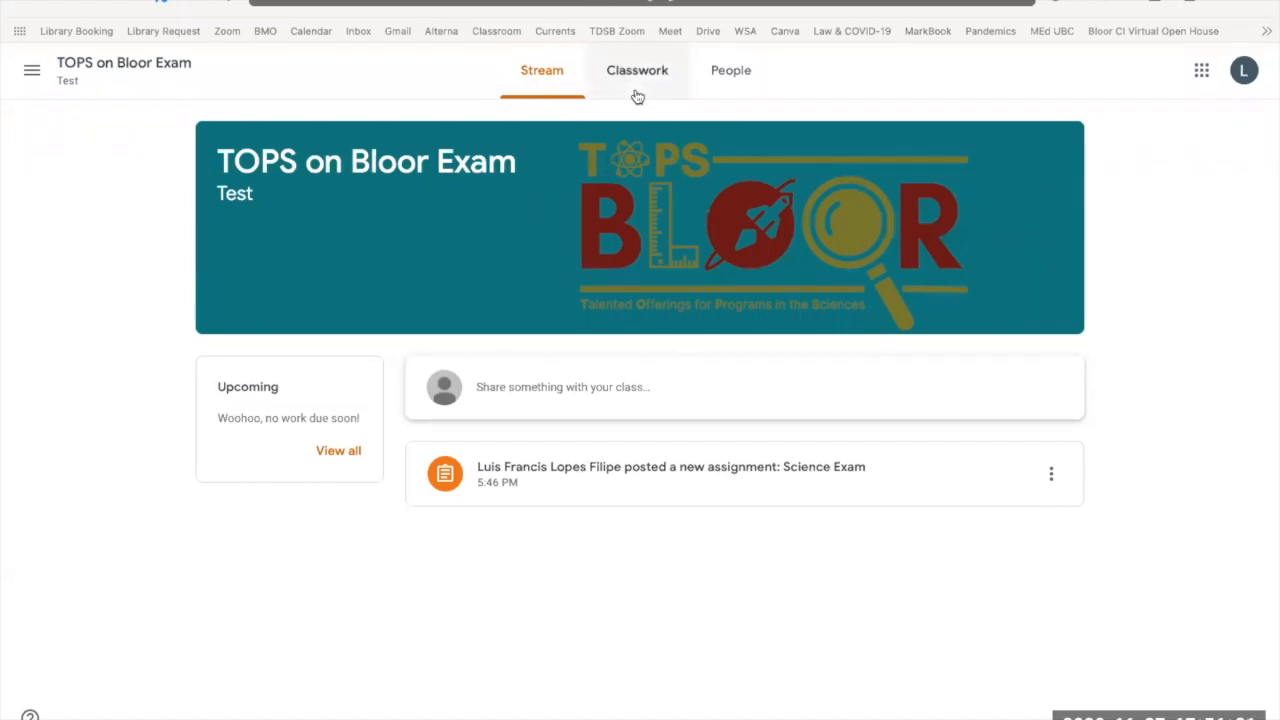
Return to Classwork and expand Science Exam to show its Question 1 form
{"action": "left_click", "coordinate": [637, 70]}
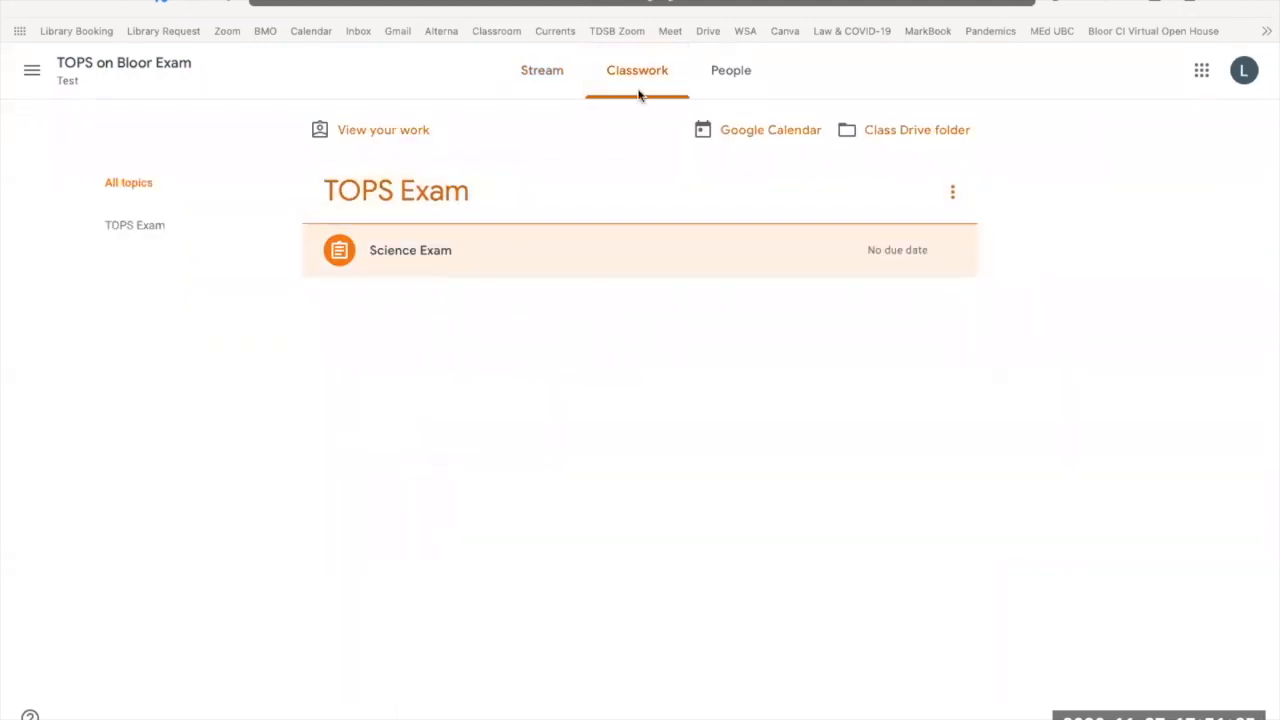
{"action": "mouse_move", "coordinate": [644, 143]}
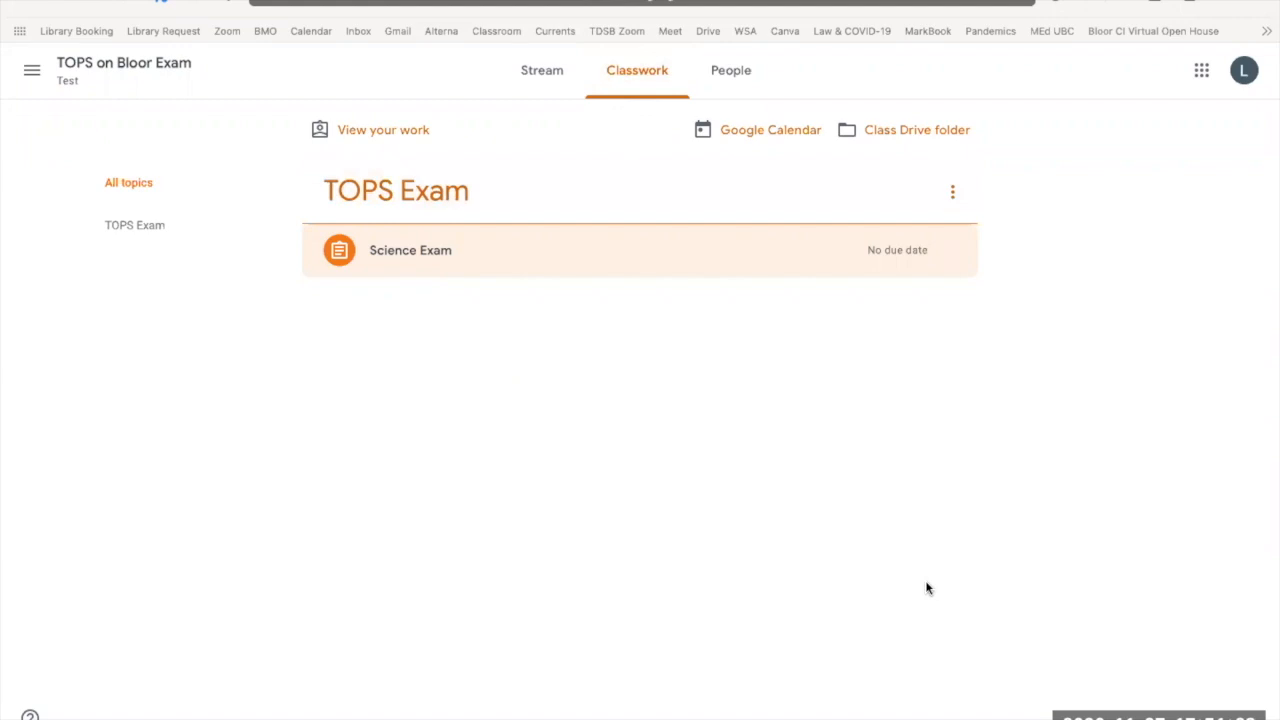
{"action": "mouse_move", "coordinate": [883, 556]}
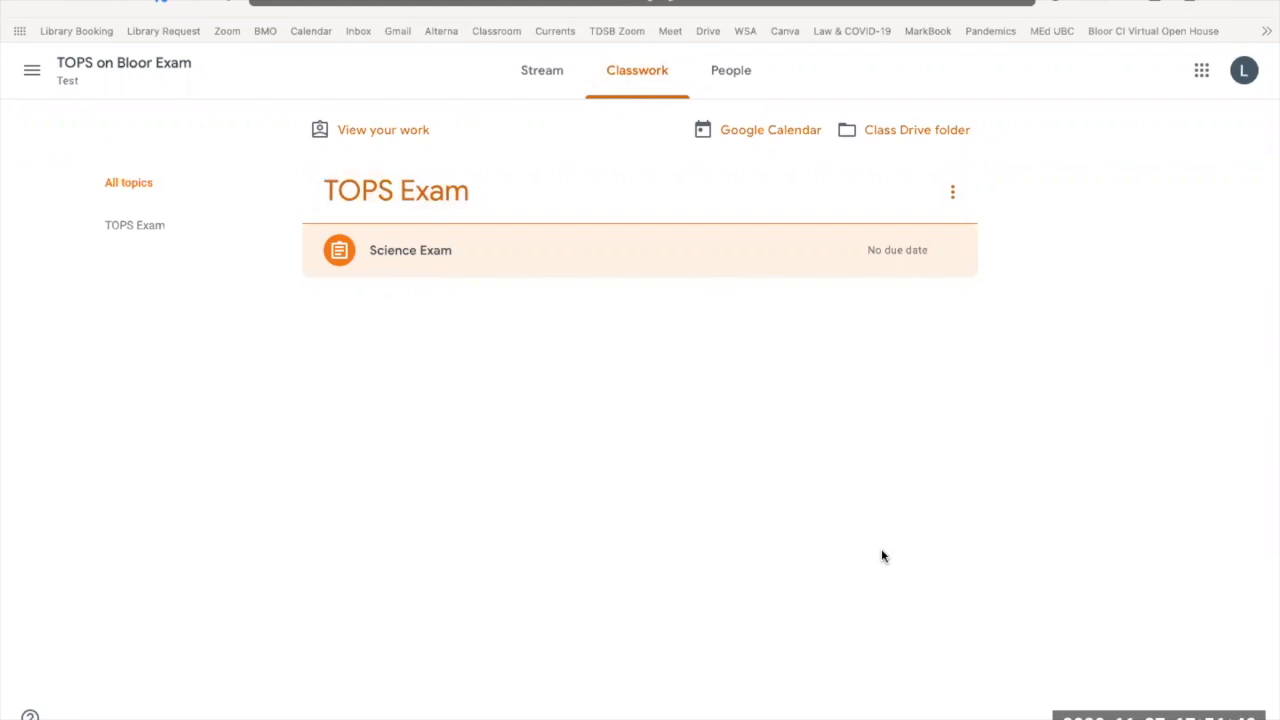
{"action": "mouse_move", "coordinate": [680, 513]}
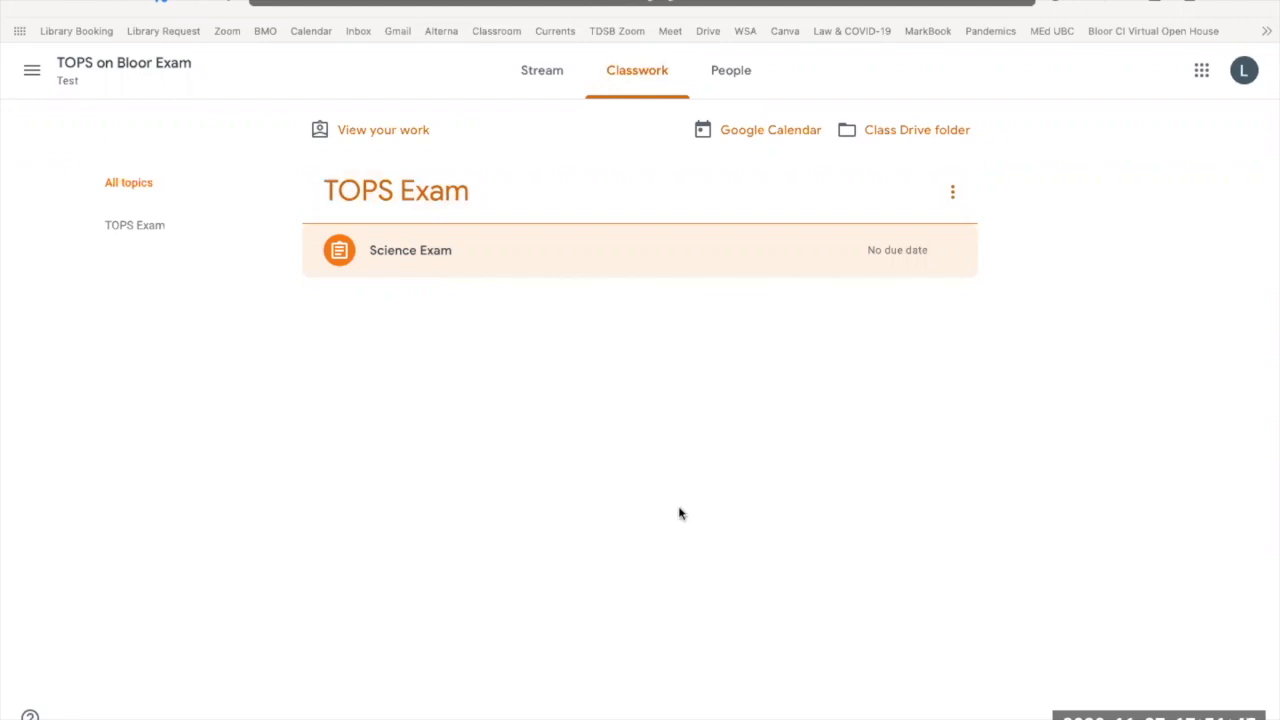
{"action": "mouse_move", "coordinate": [597, 323]}
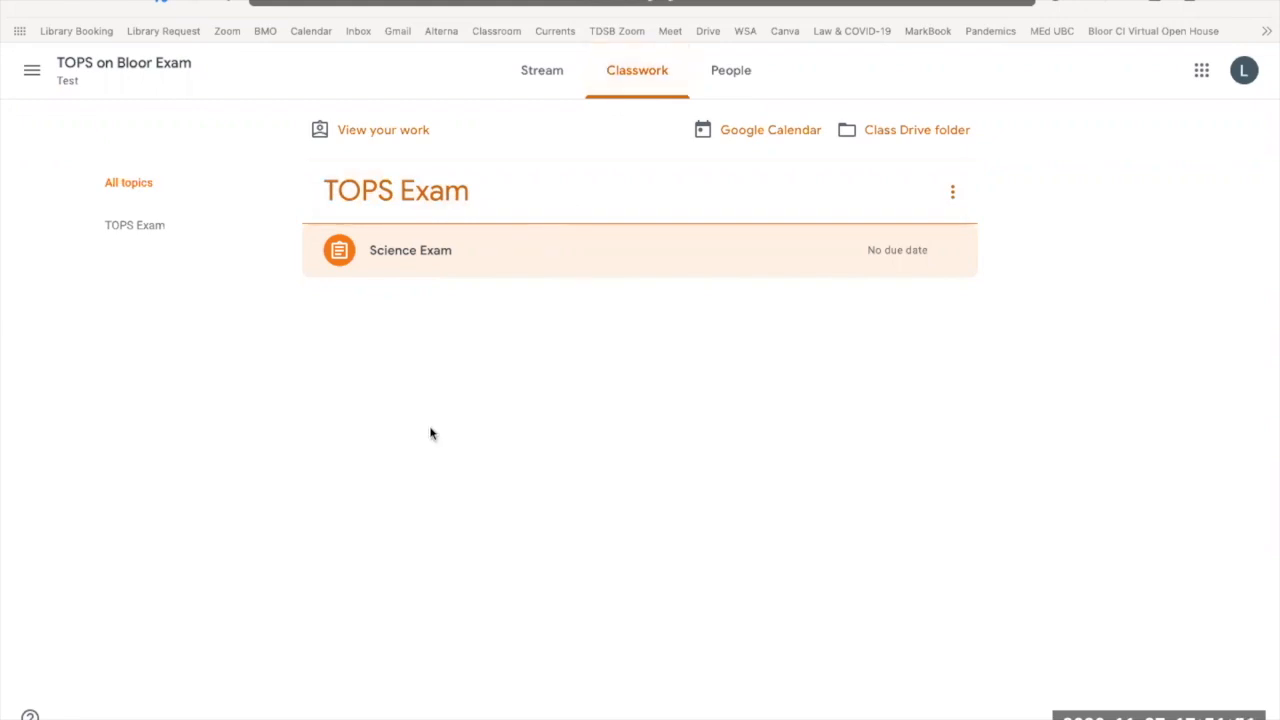
{"action": "left_click", "coordinate": [410, 250]}
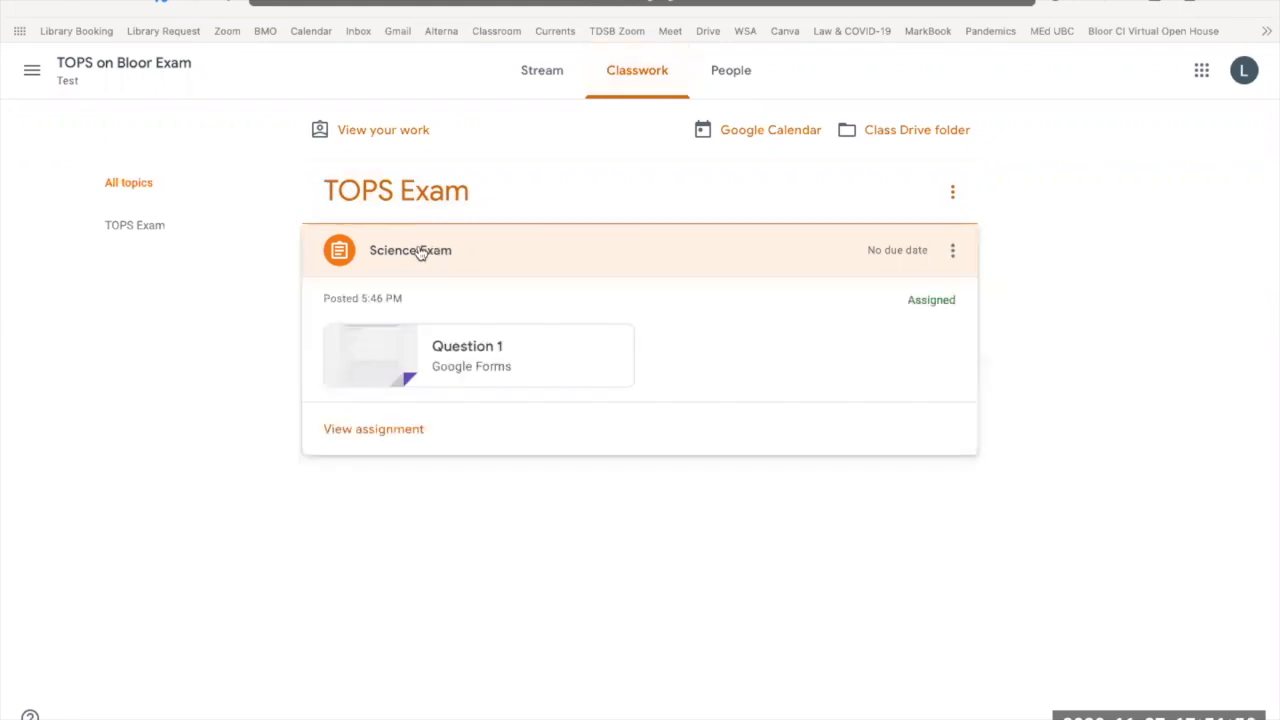